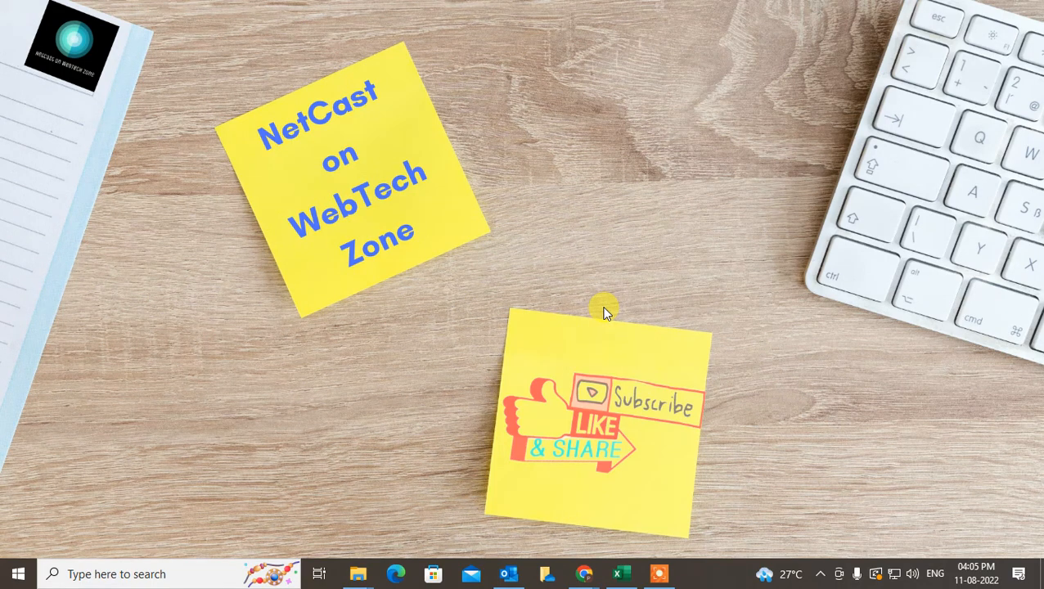
mouse_move(625, 214)
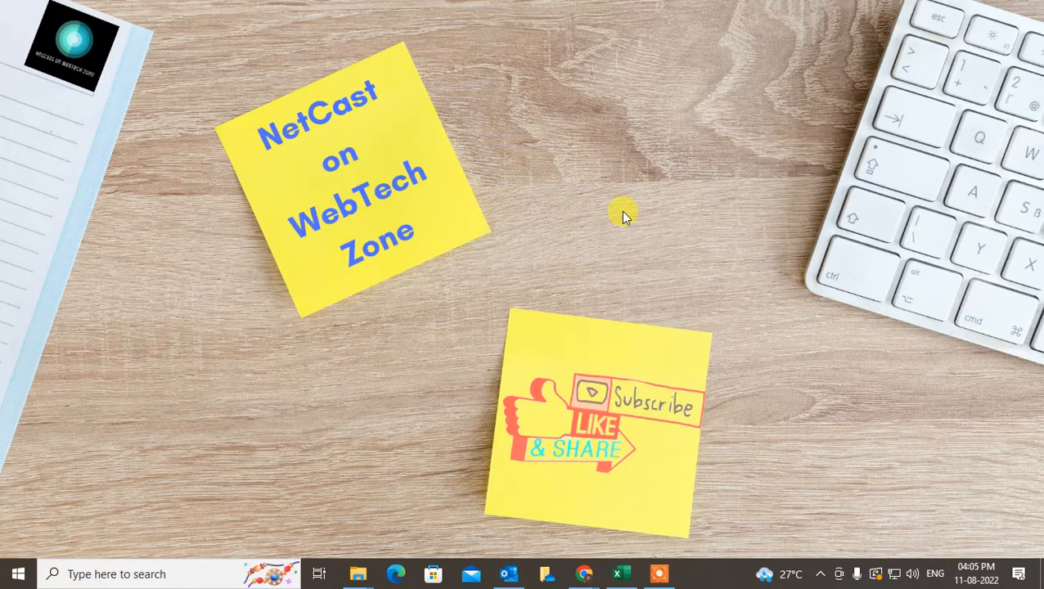
mouse_move(537, 155)
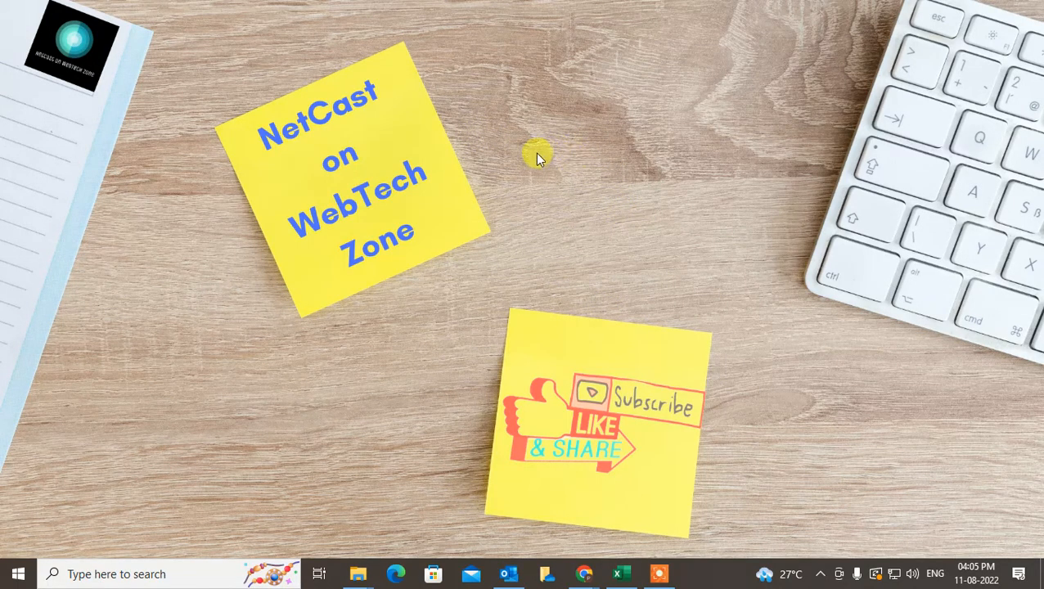
mouse_move(594, 226)
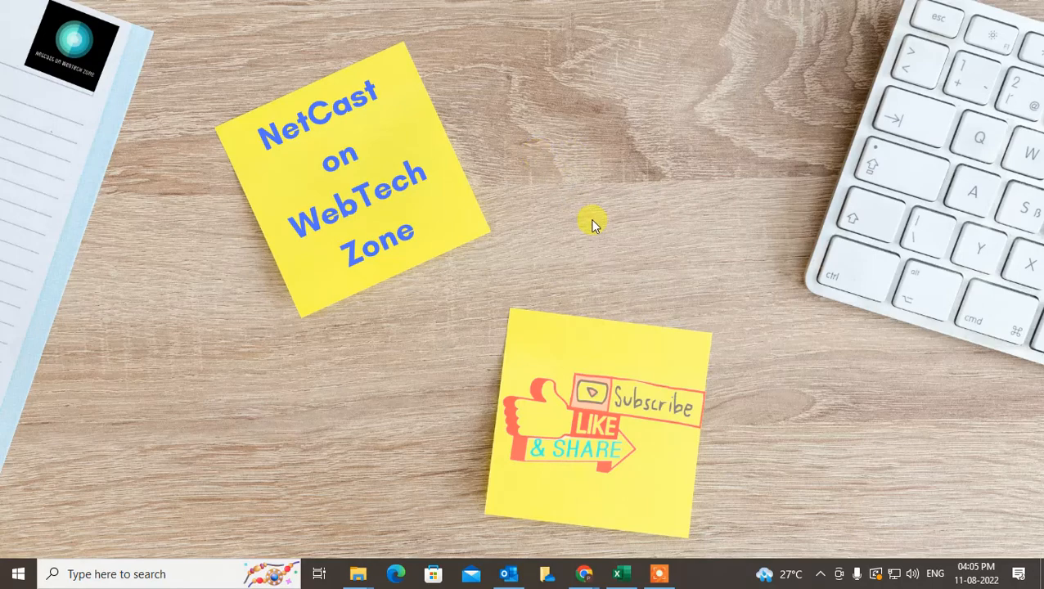
mouse_move(509, 111)
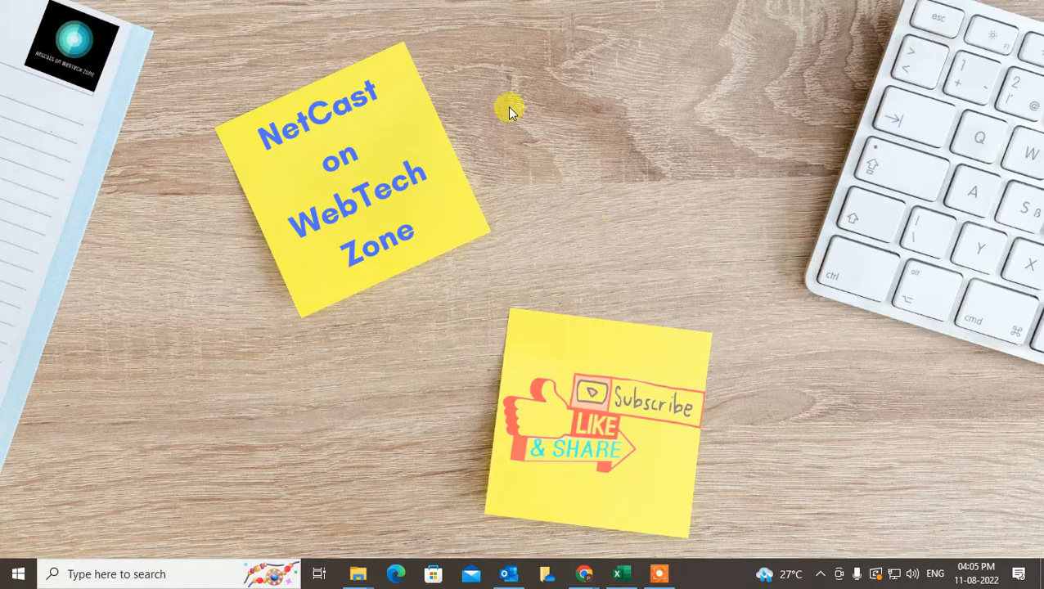
mouse_move(638, 357)
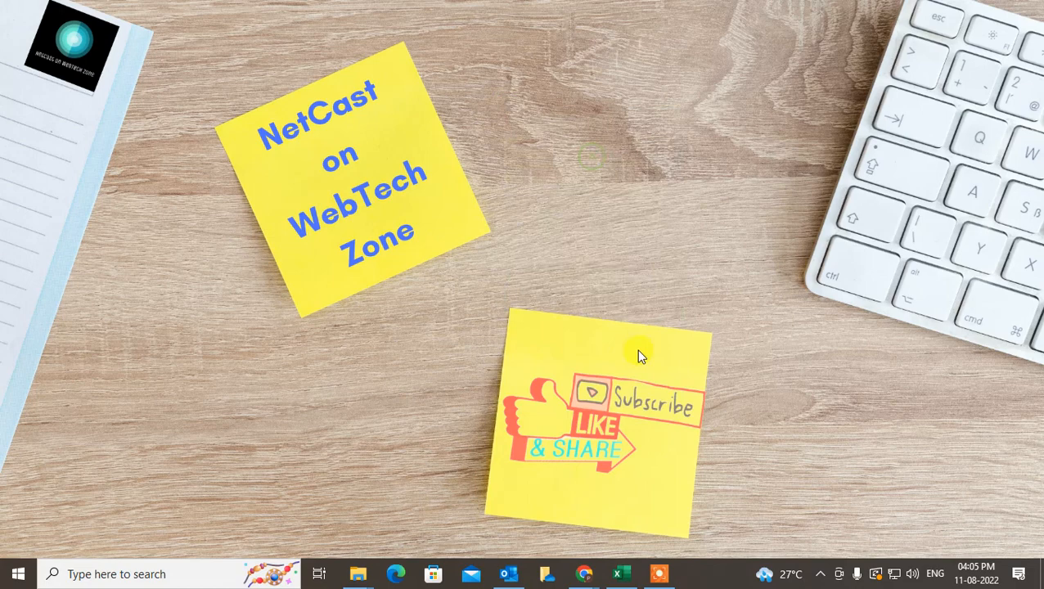
mouse_move(619, 350)
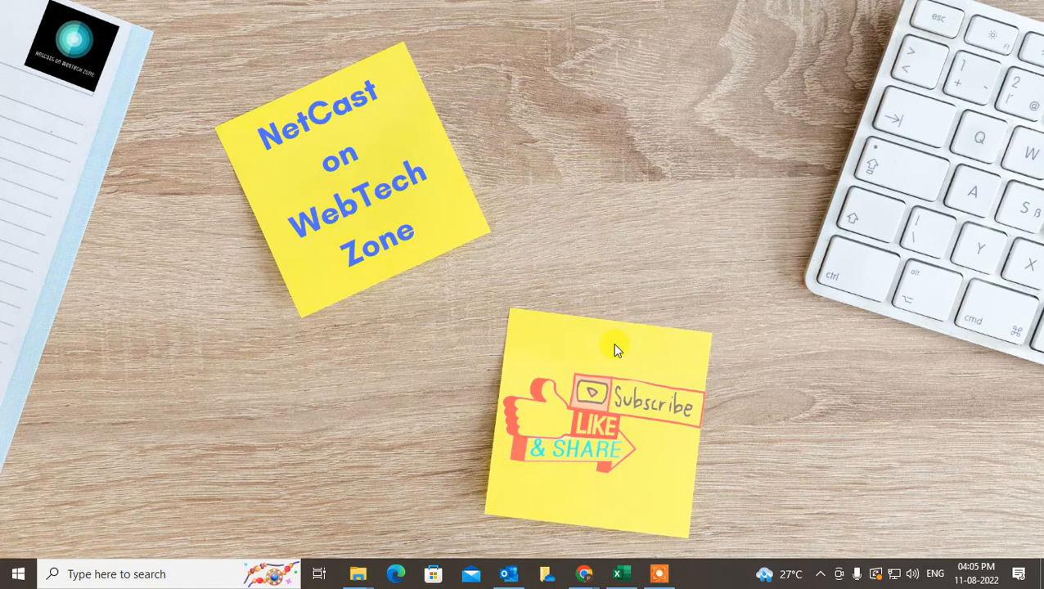
mouse_move(576, 144)
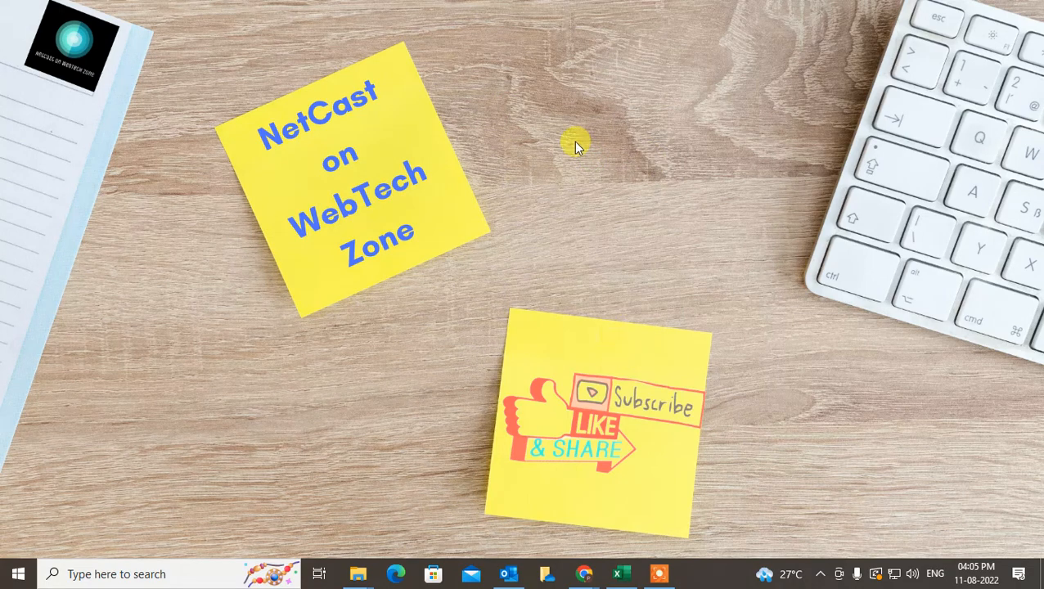
mouse_move(669, 205)
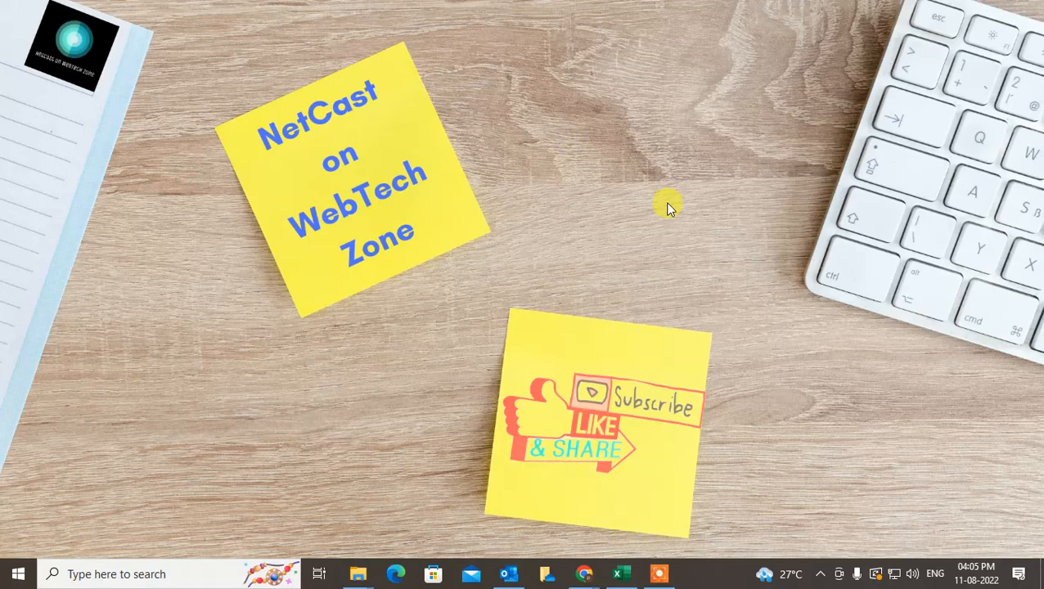
mouse_move(373, 275)
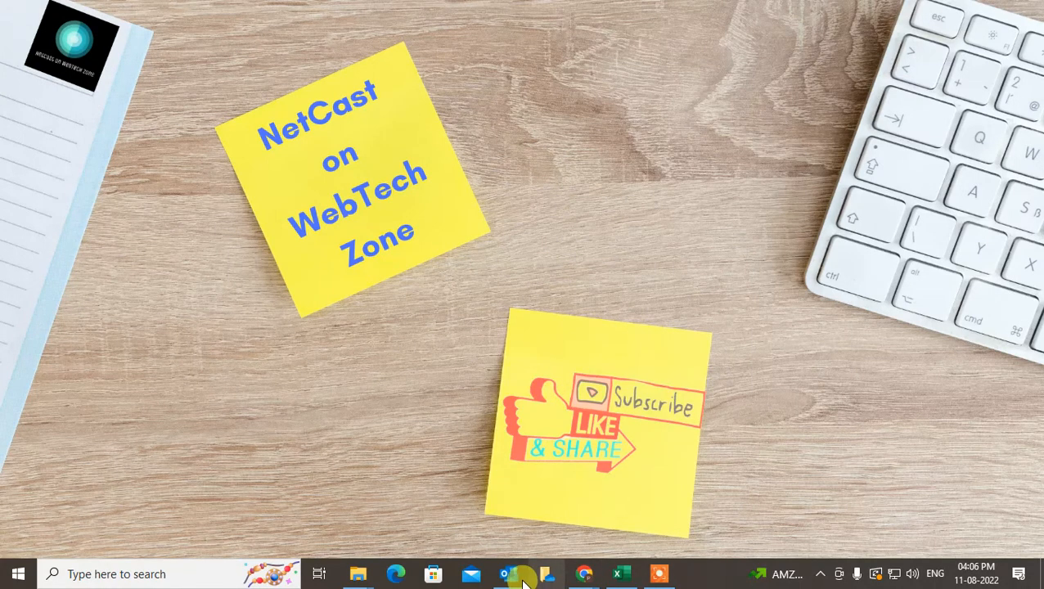
Bring up Outlook, switch from Calendar to Mail and show the Send/Receive options.
left_click(506, 572)
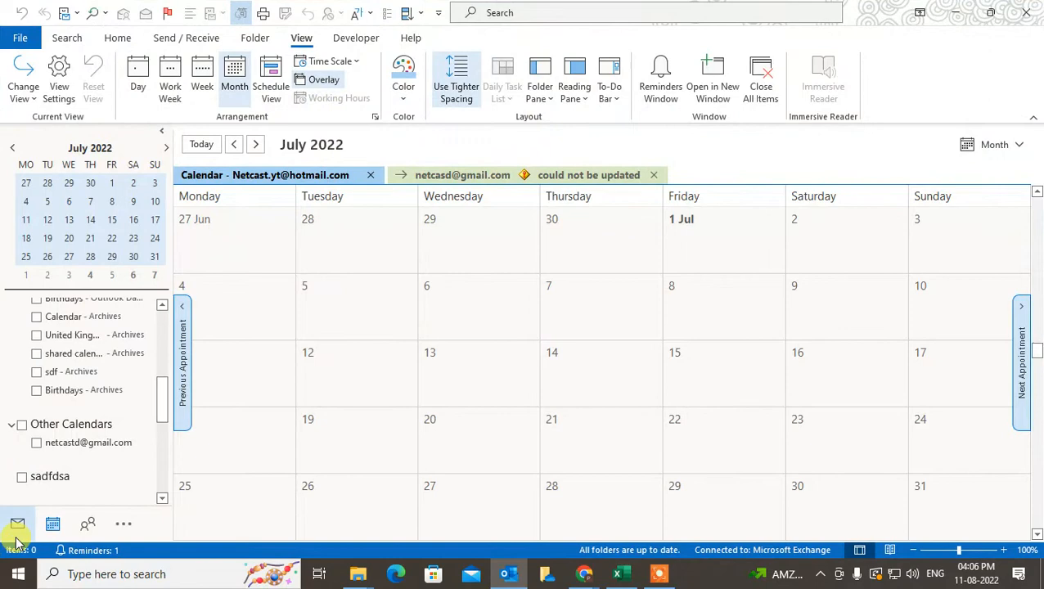
left_click(17, 524)
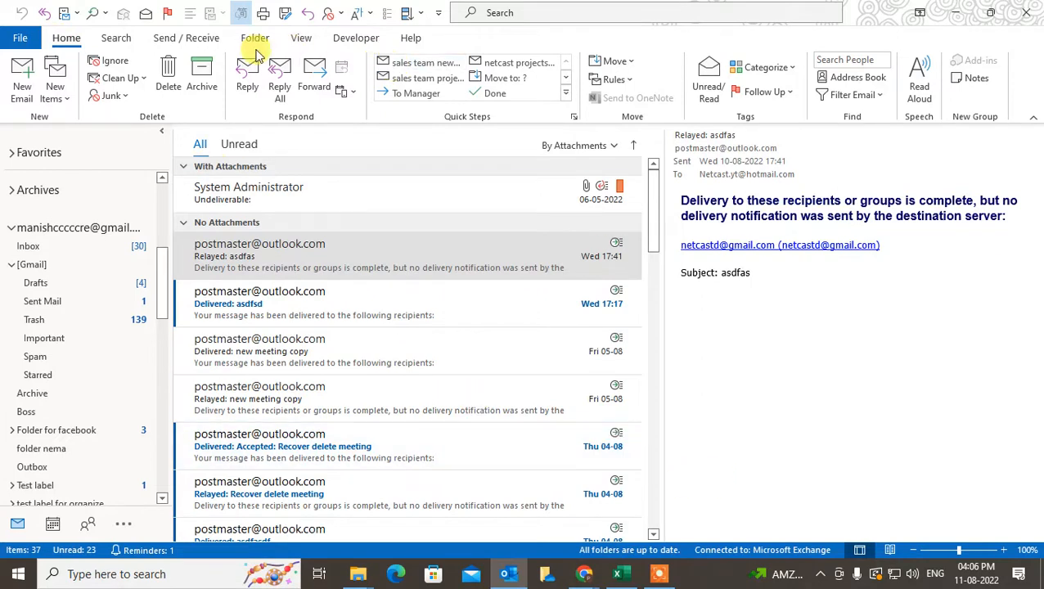
left_click(186, 38)
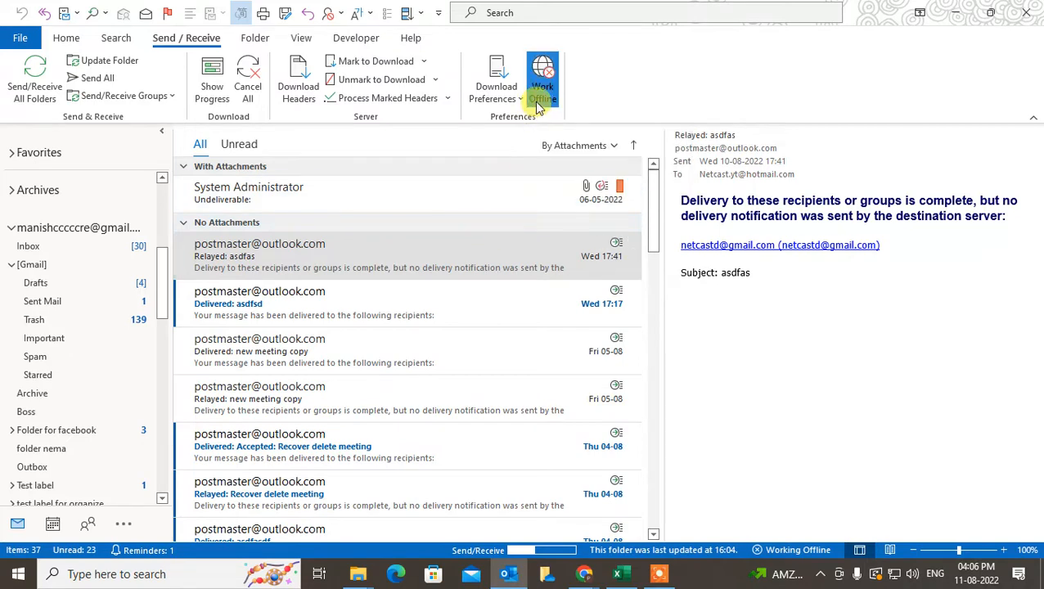
Toggle Work Offline off so Outlook reconnects to Exchange.
left_click(544, 78)
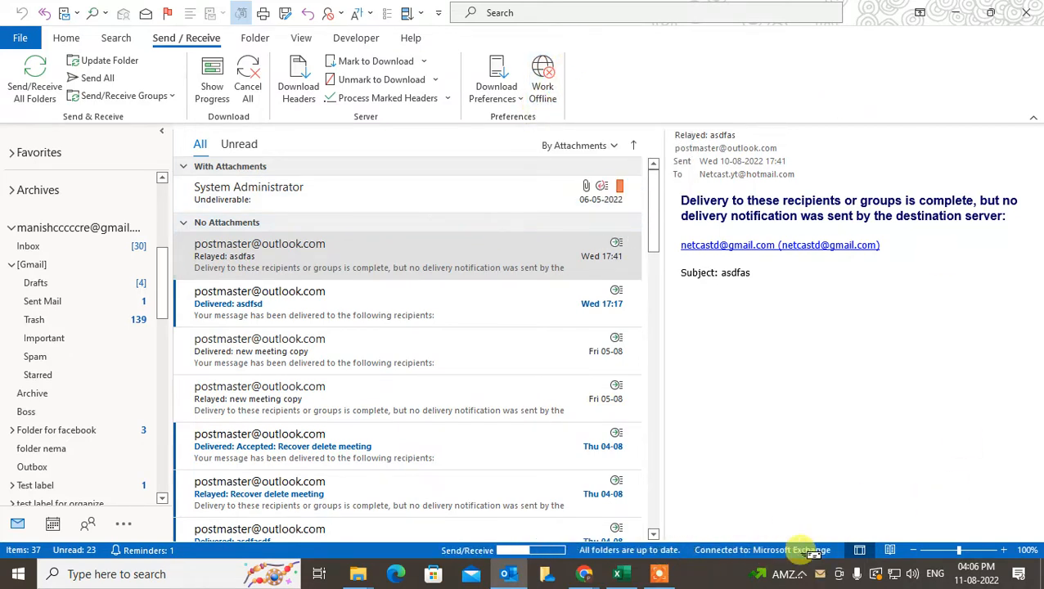
mouse_move(761, 550)
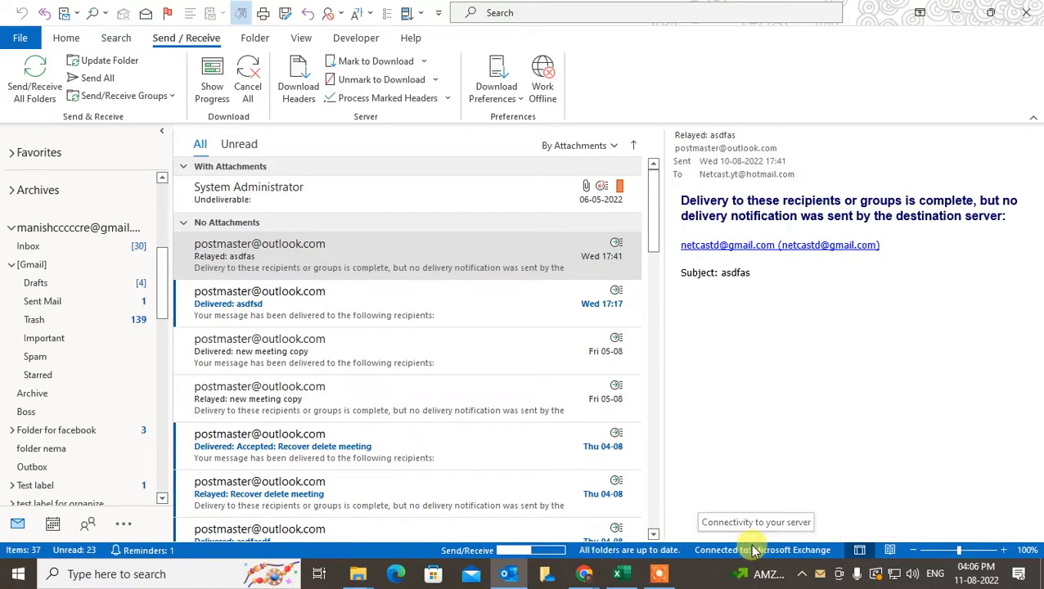
mouse_move(765, 560)
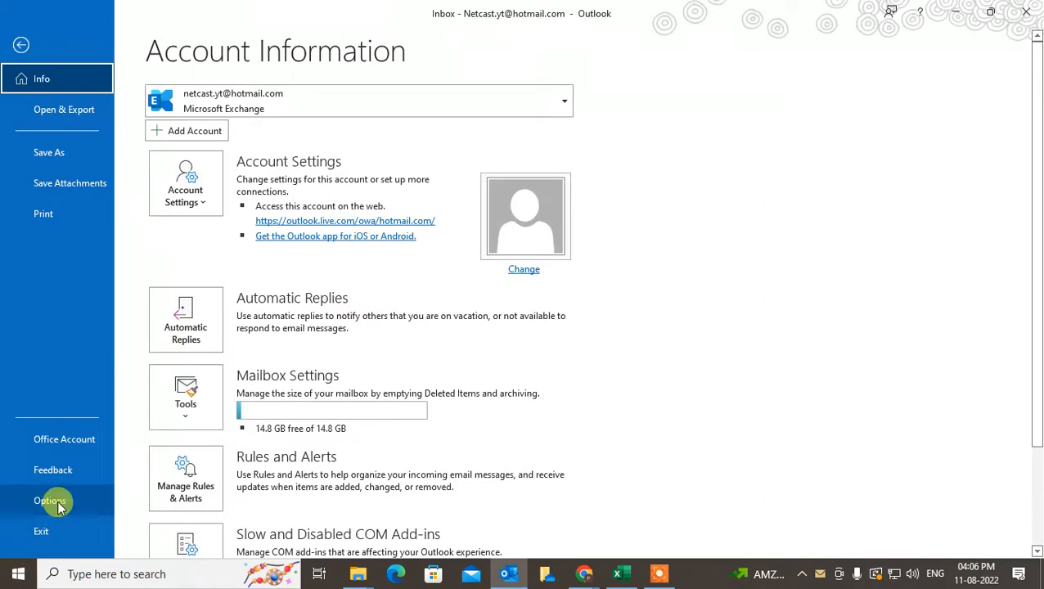
Show the Office Account page with user, privacy, theme and product details.
left_click(63, 438)
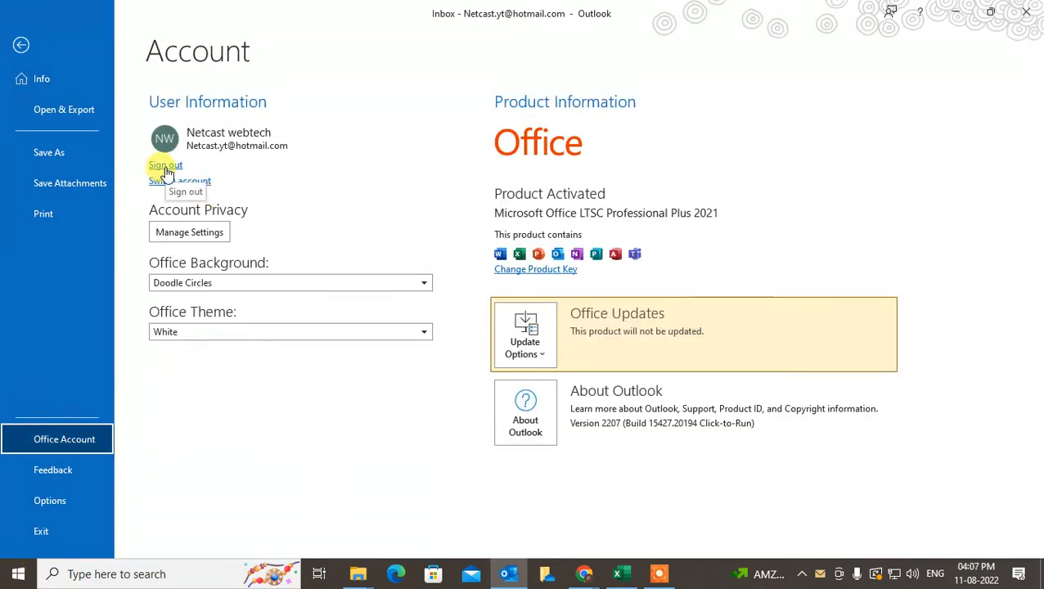
mouse_move(1028, 15)
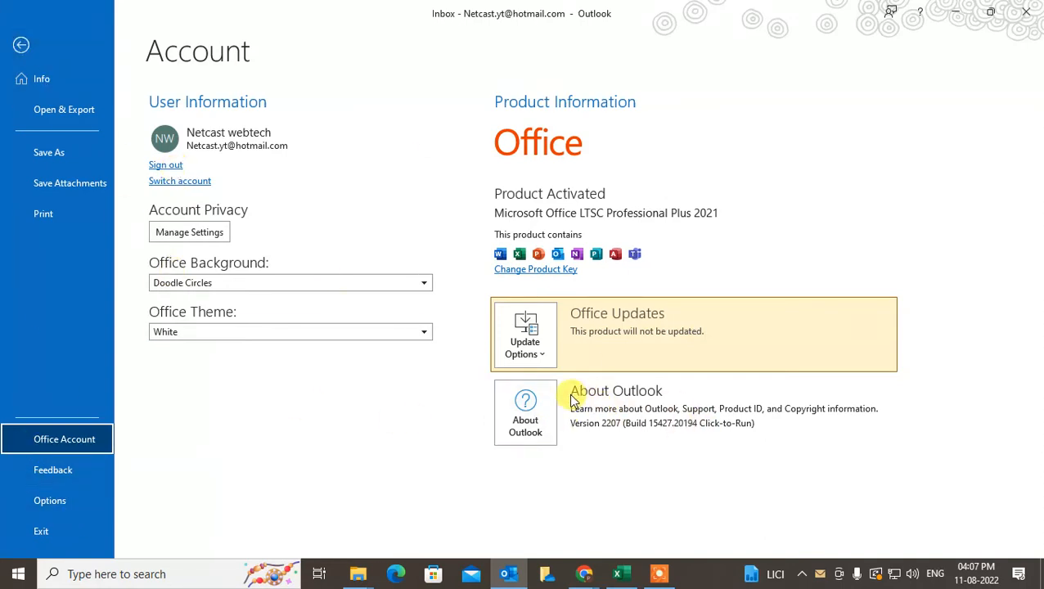
mouse_move(134, 170)
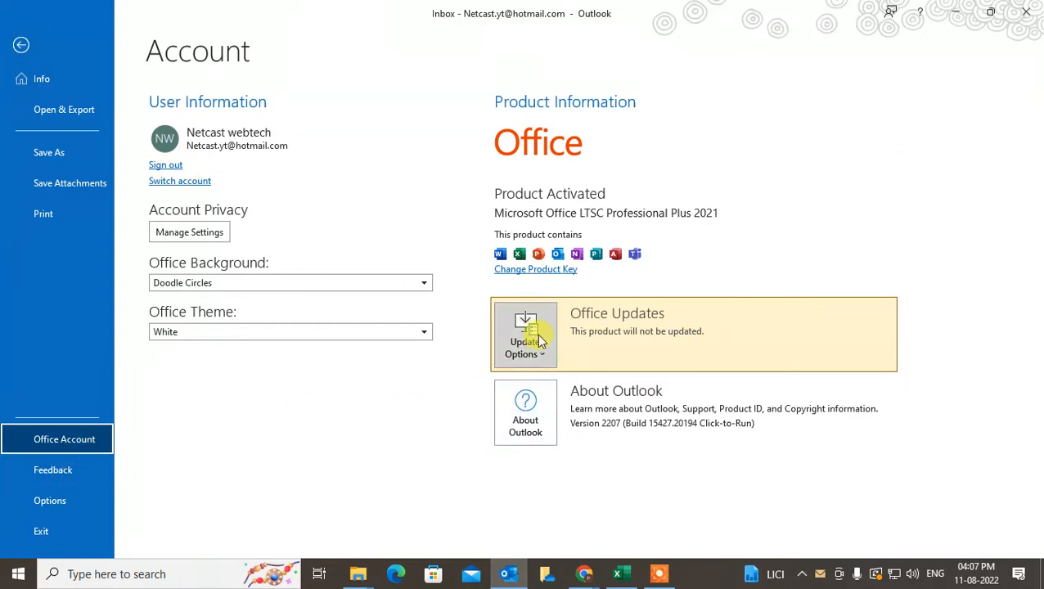
Expand Update Options listing enable updates, update history and about updates.
left_click(524, 334)
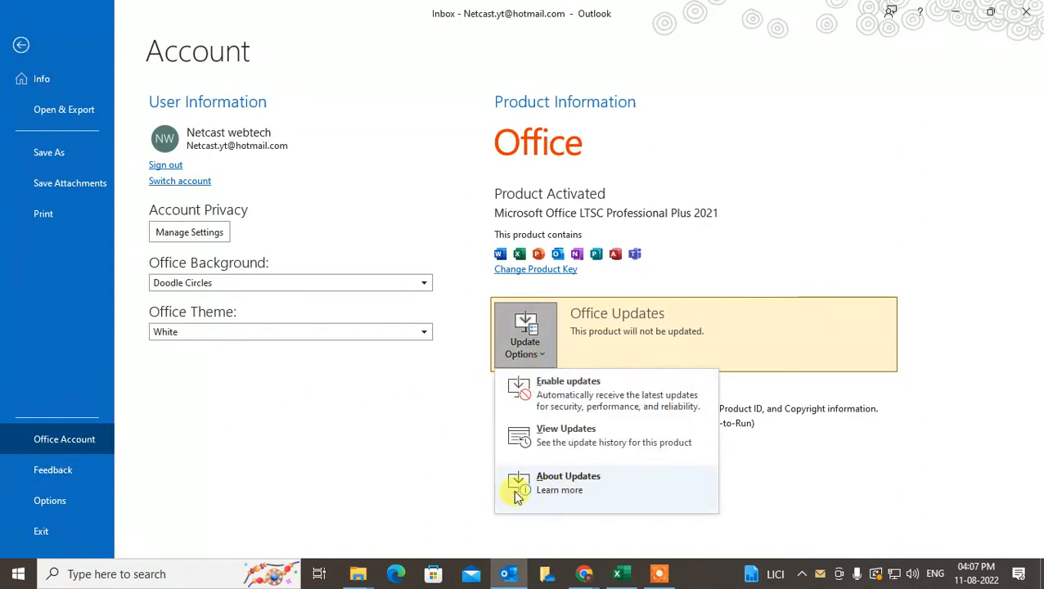
mouse_move(629, 497)
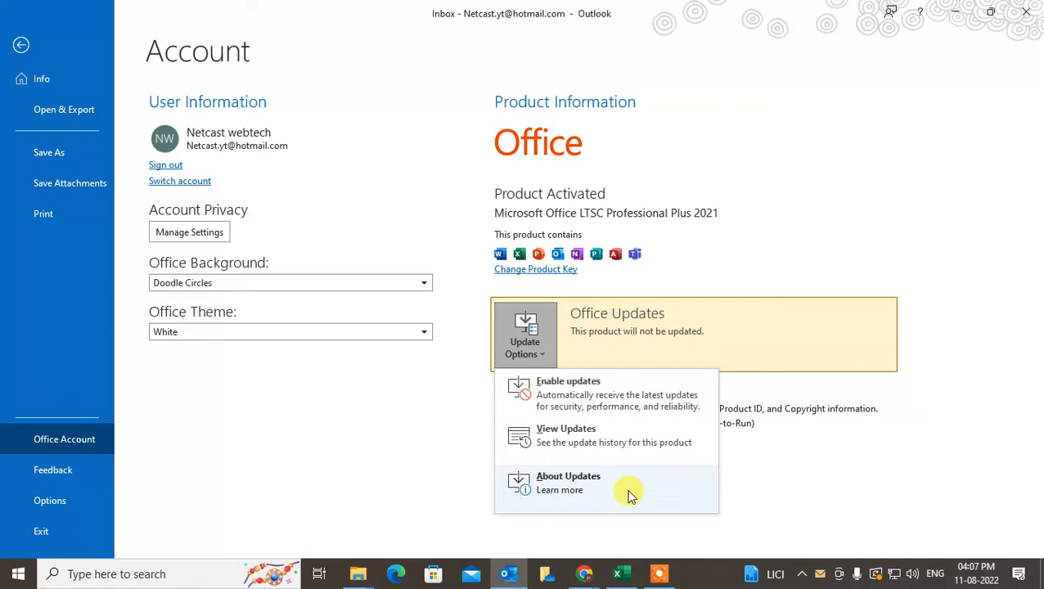
mouse_move(22, 245)
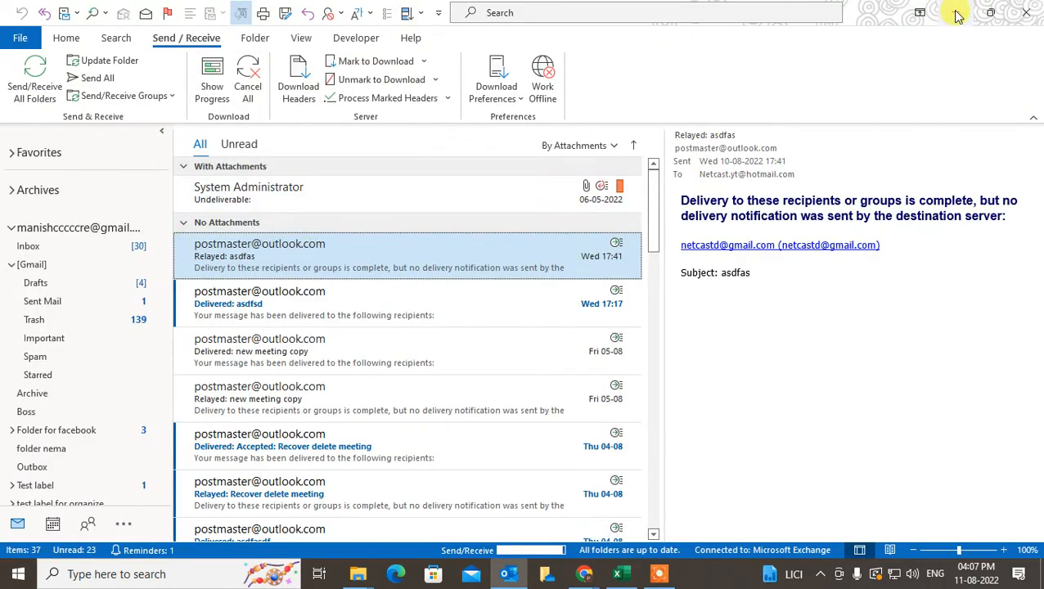
mouse_move(957, 14)
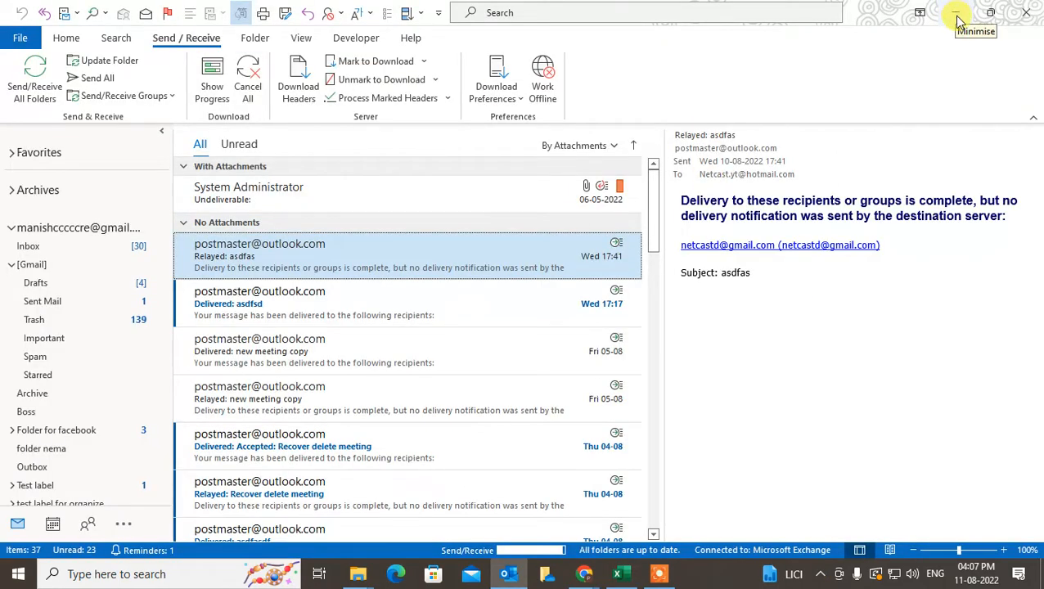
Minimize Outlook, launch Control Panel as small icons and search for 'mail'.
left_click(957, 14)
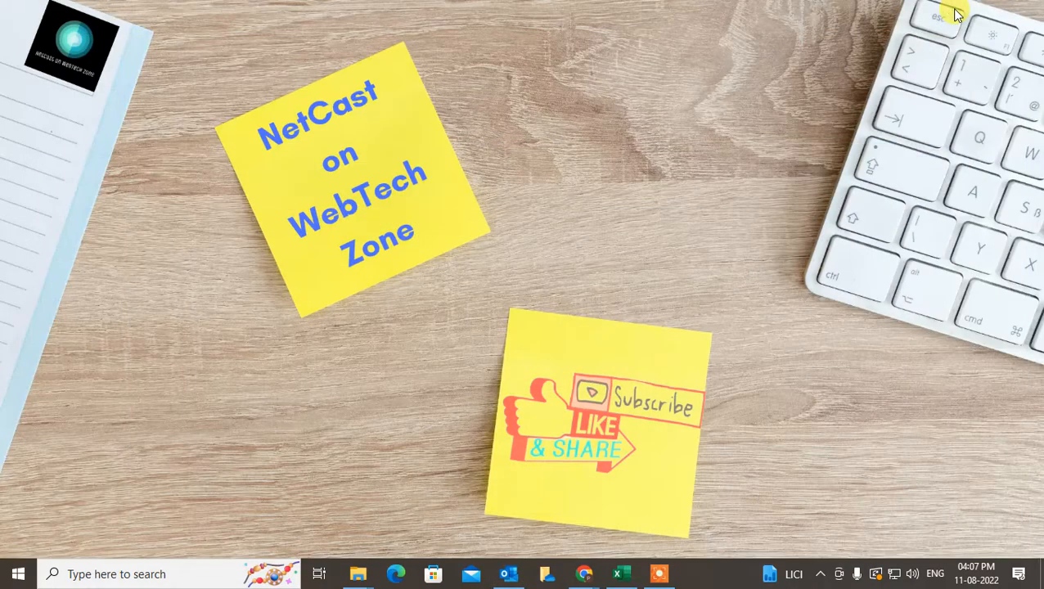
type("contr")
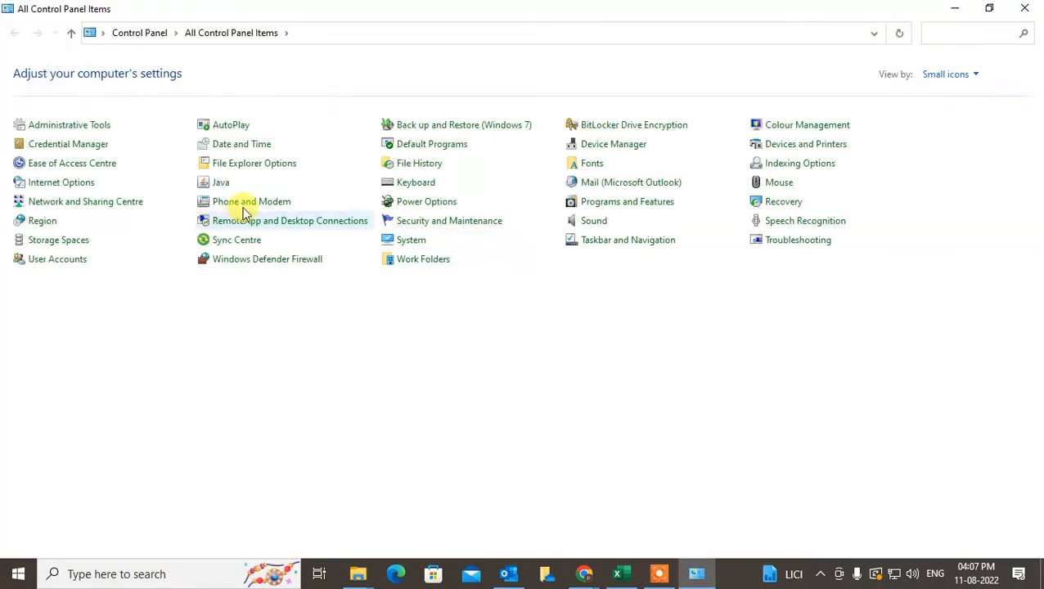
left_click(949, 74)
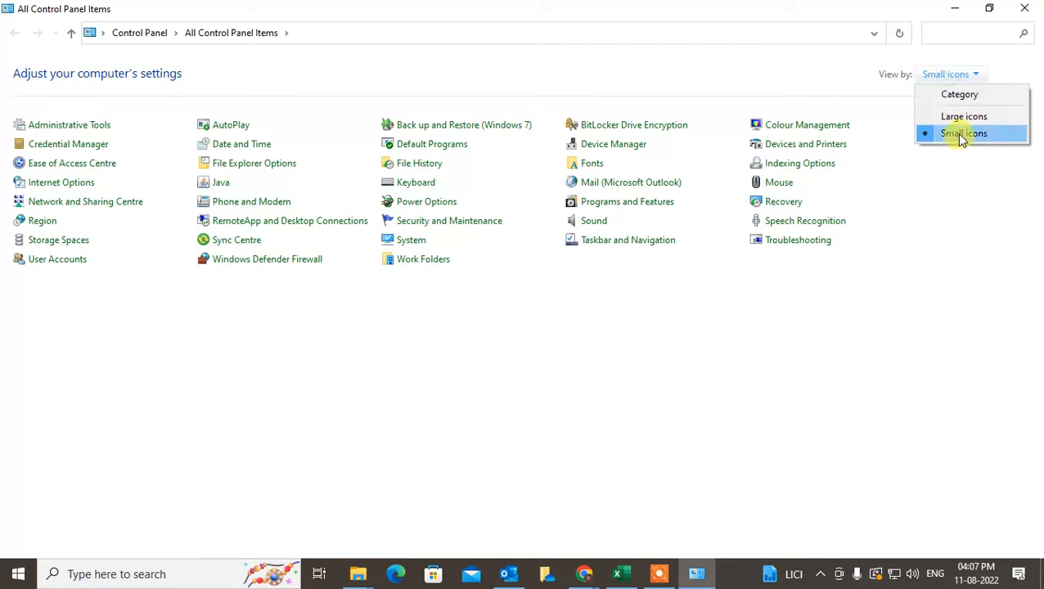
left_click(964, 134)
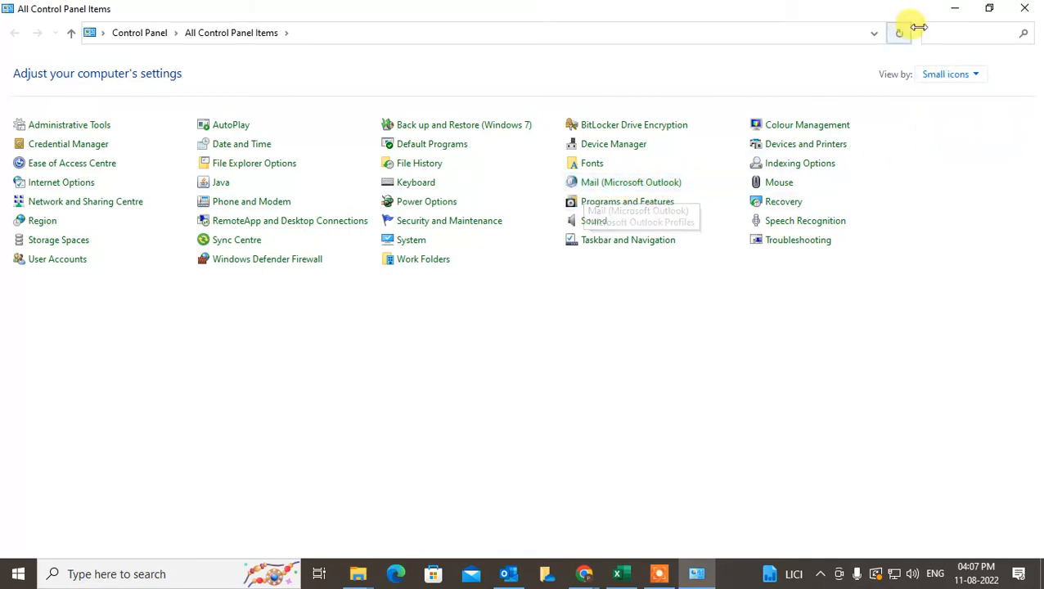
type("mail")
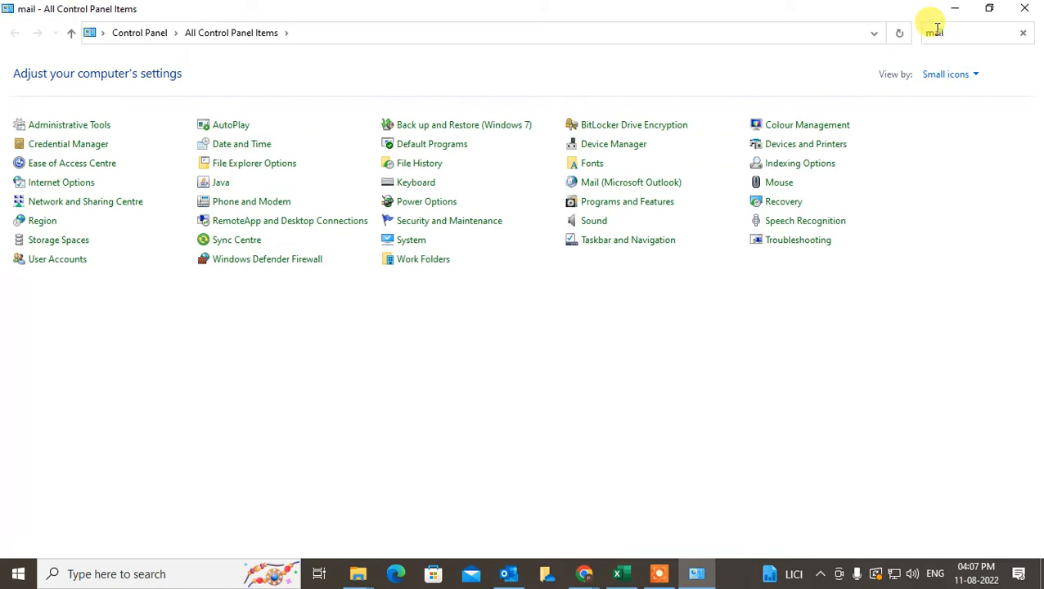
In Mail setup, add a new profile named 'outlook 2'.
left_click(632, 182)
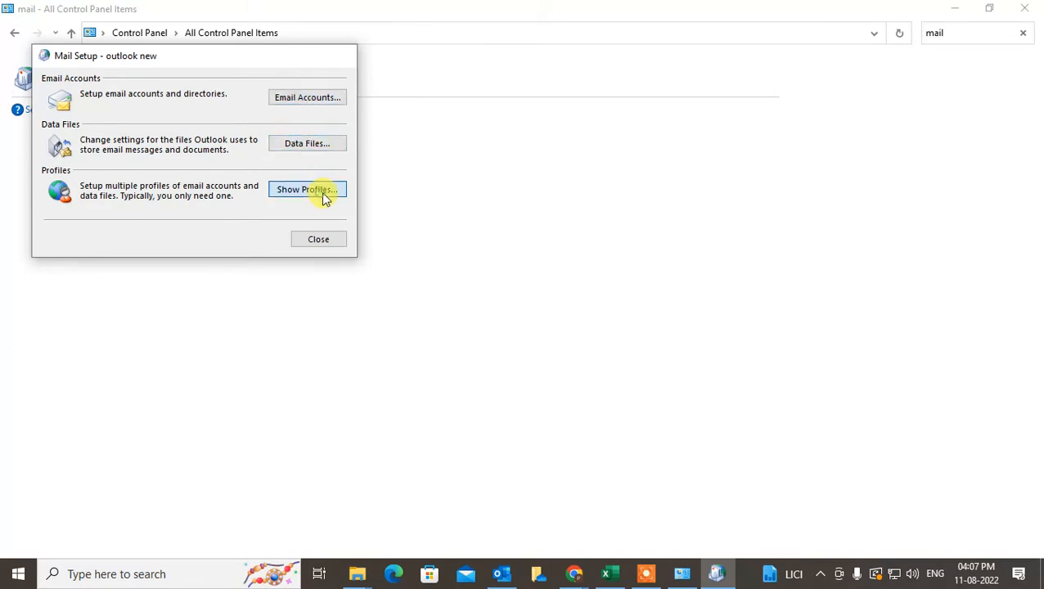
left_click(308, 190)
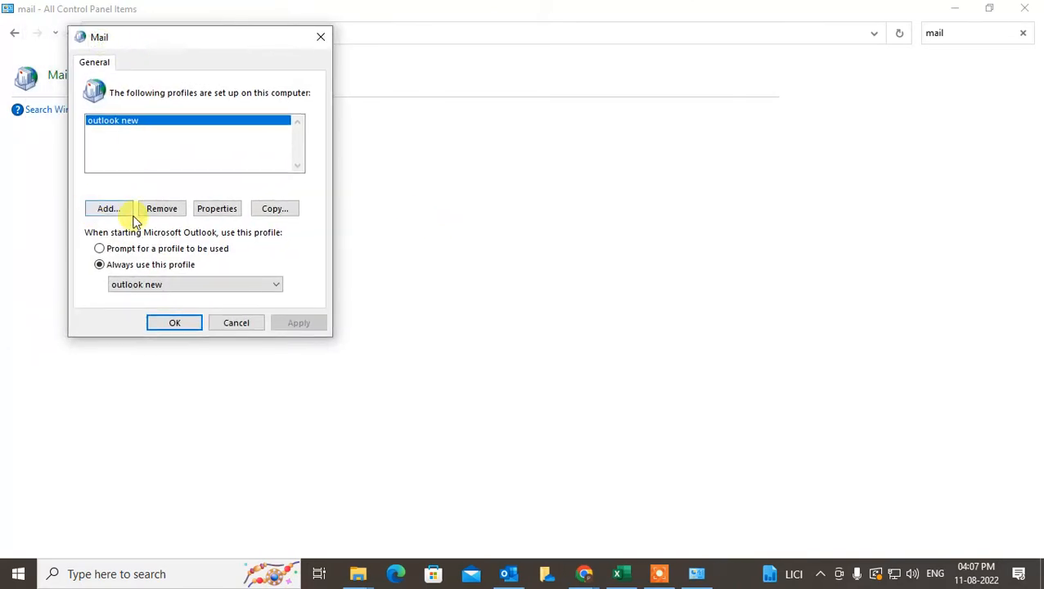
left_click(108, 208)
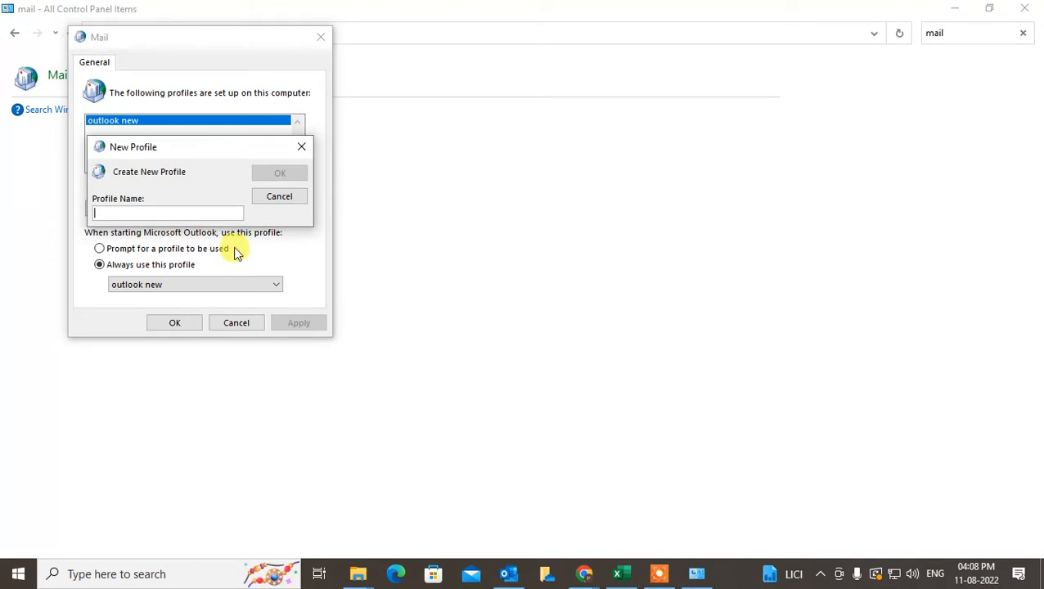
type("outlook")
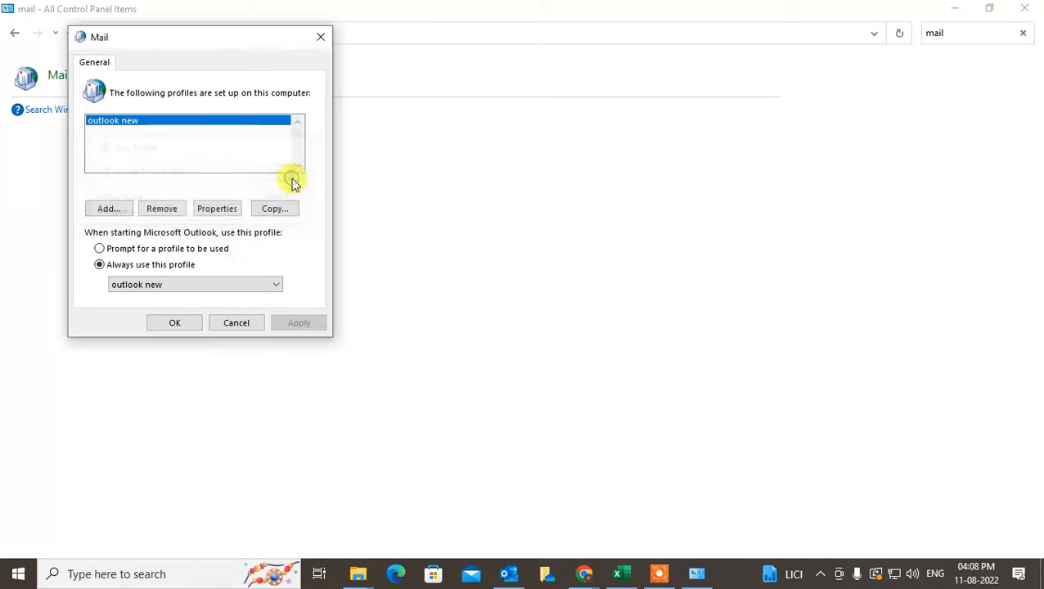
left_click(108, 209)
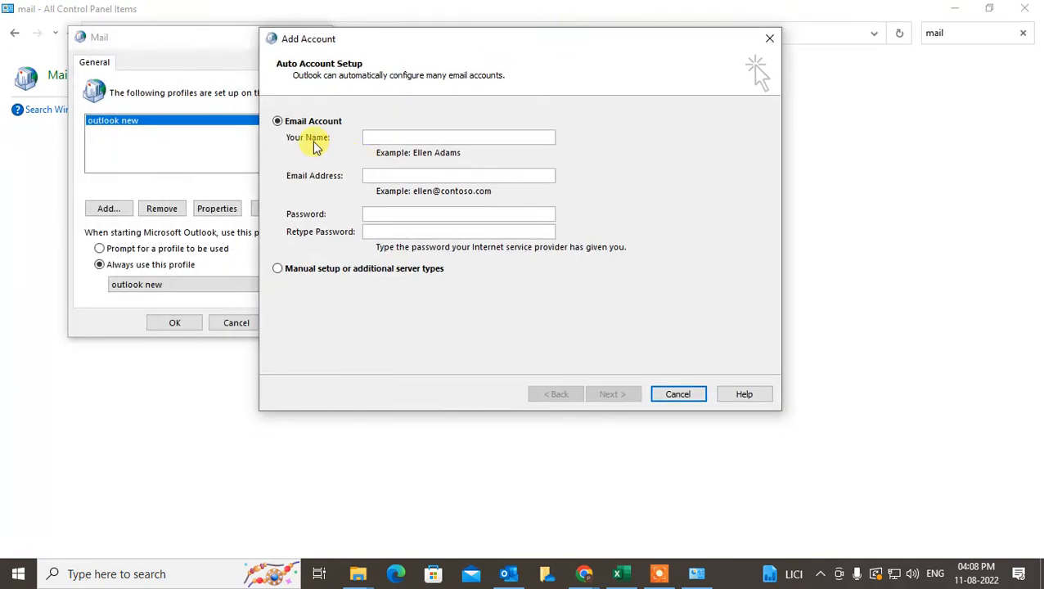
mouse_move(641, 412)
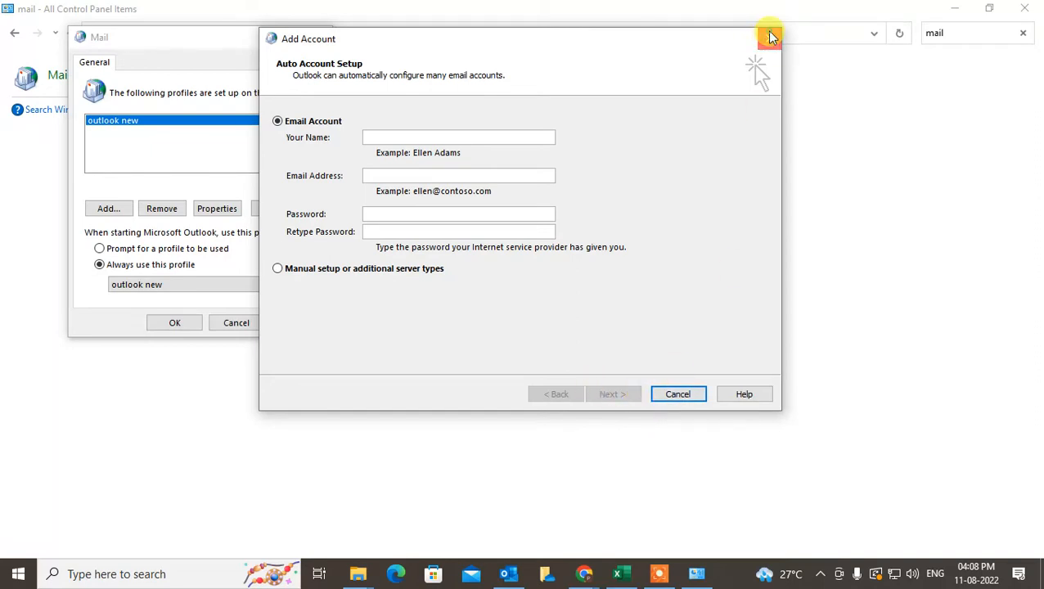
Skip the Add Account wizard so the profile is created without an email account.
left_click(677, 393)
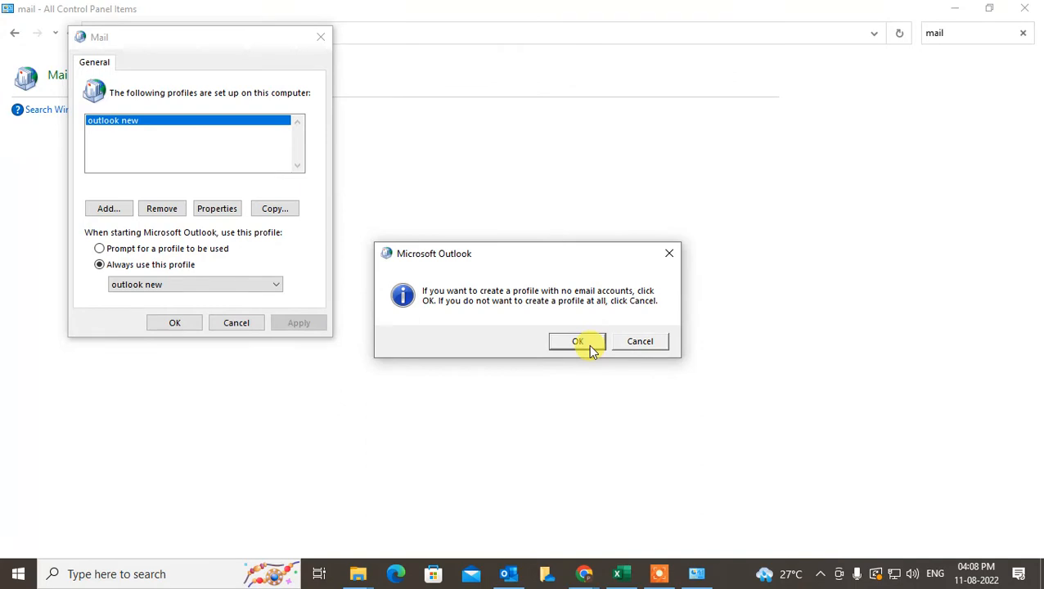
left_click(577, 342)
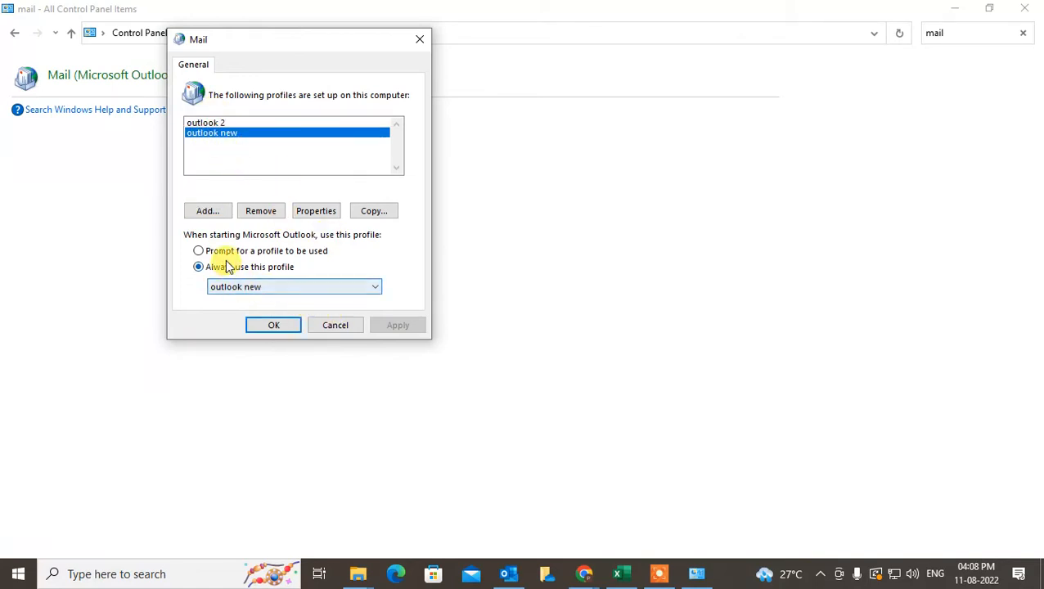
Choose 'Prompt for a profile to be used' at startup and save it.
left_click(198, 250)
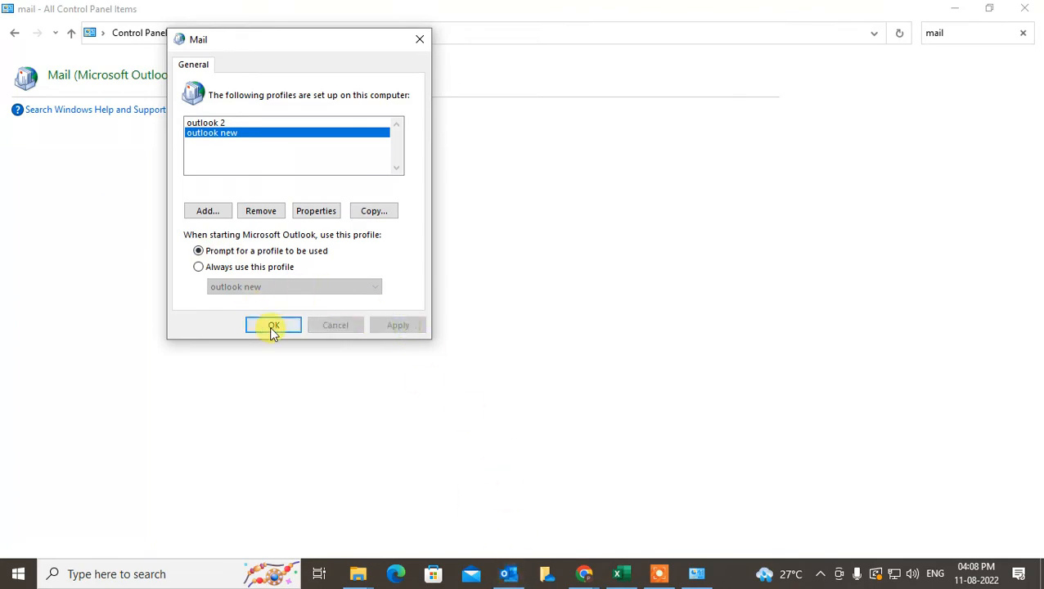
left_click(273, 324)
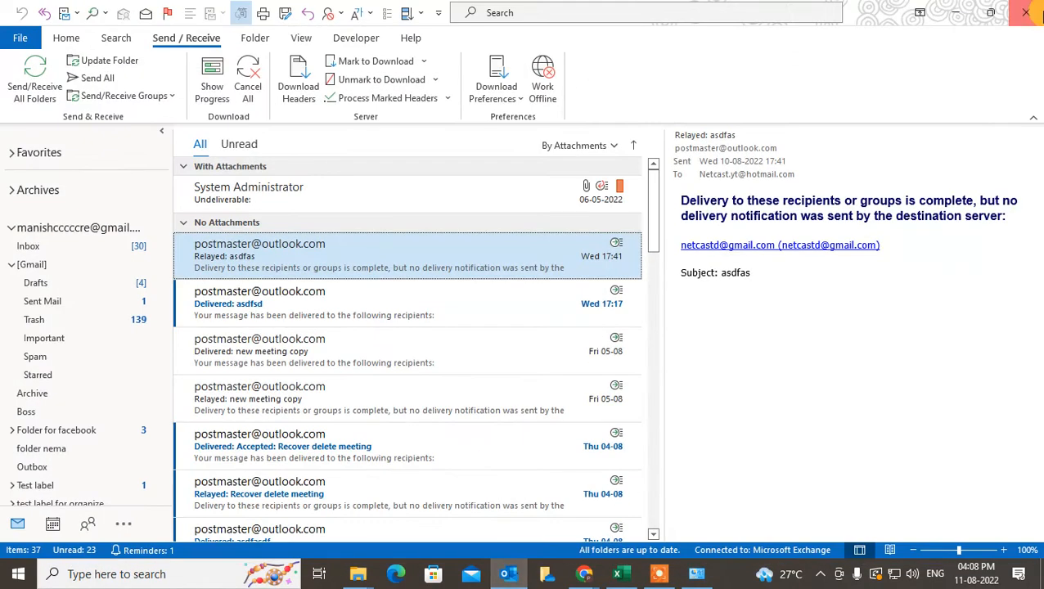
Restart Outlook and pick the 'outlook 2' profile at the Choose Profile prompt.
left_click(514, 573)
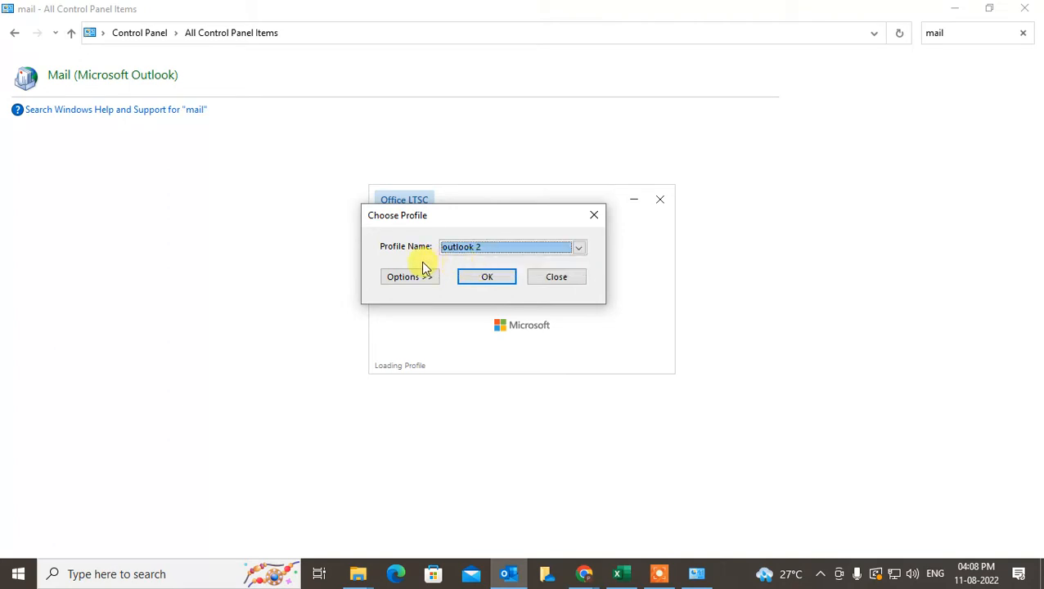
left_click(487, 277)
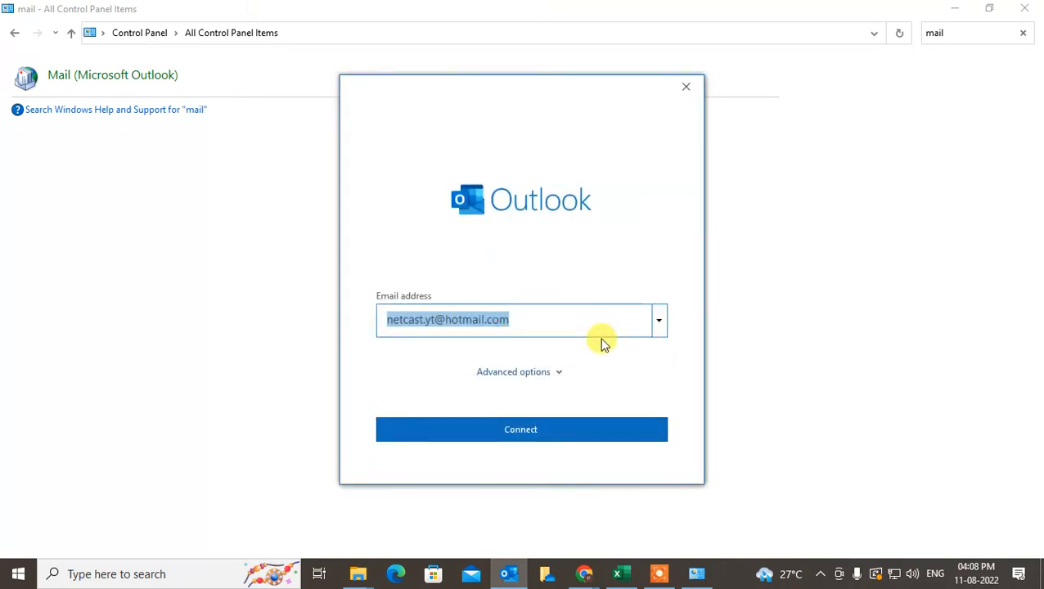
left_click(521, 319)
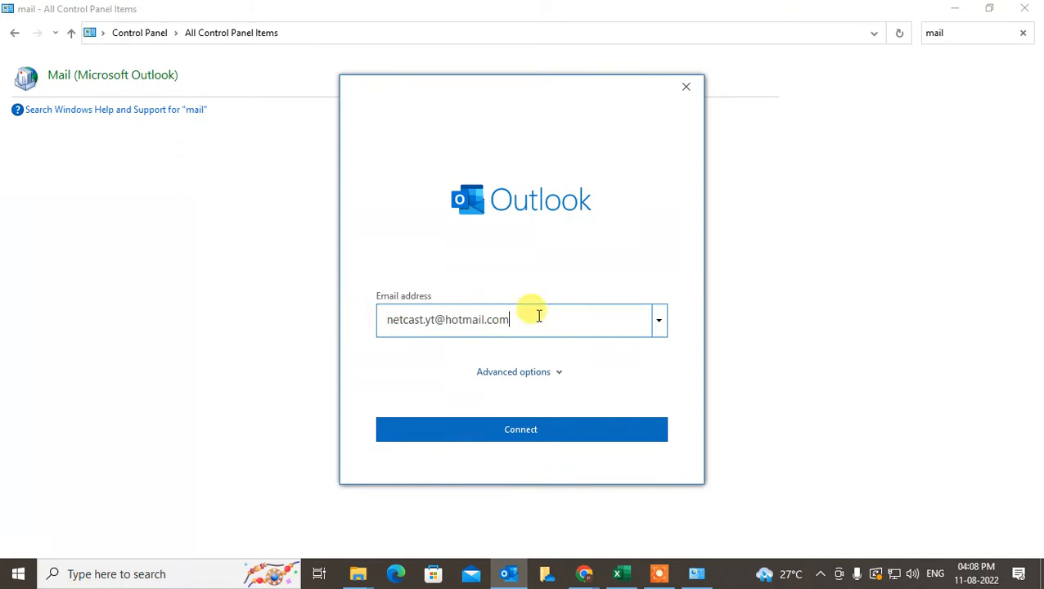
mouse_move(687, 87)
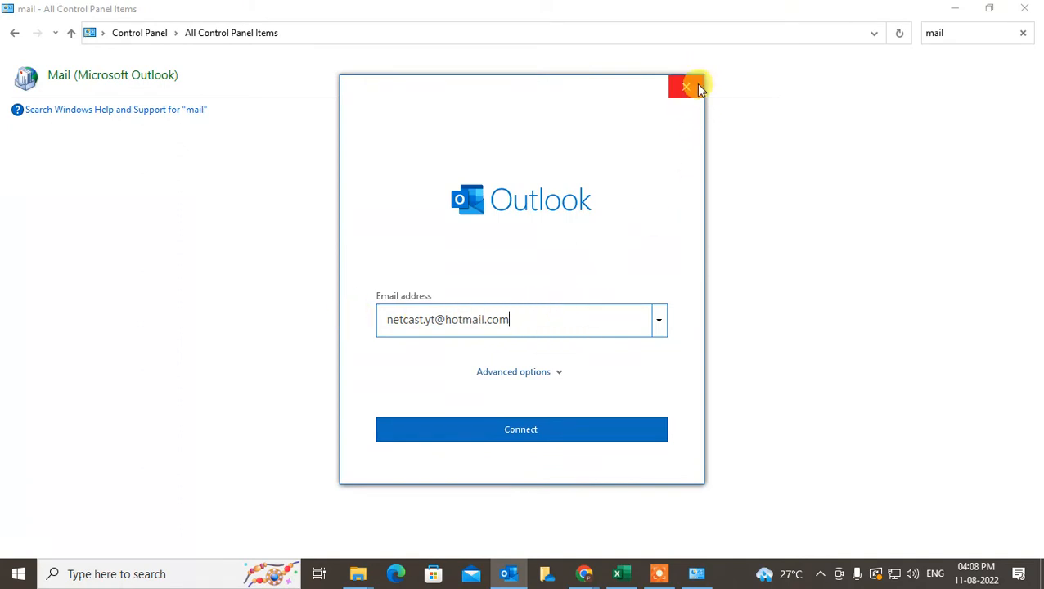
mouse_move(690, 89)
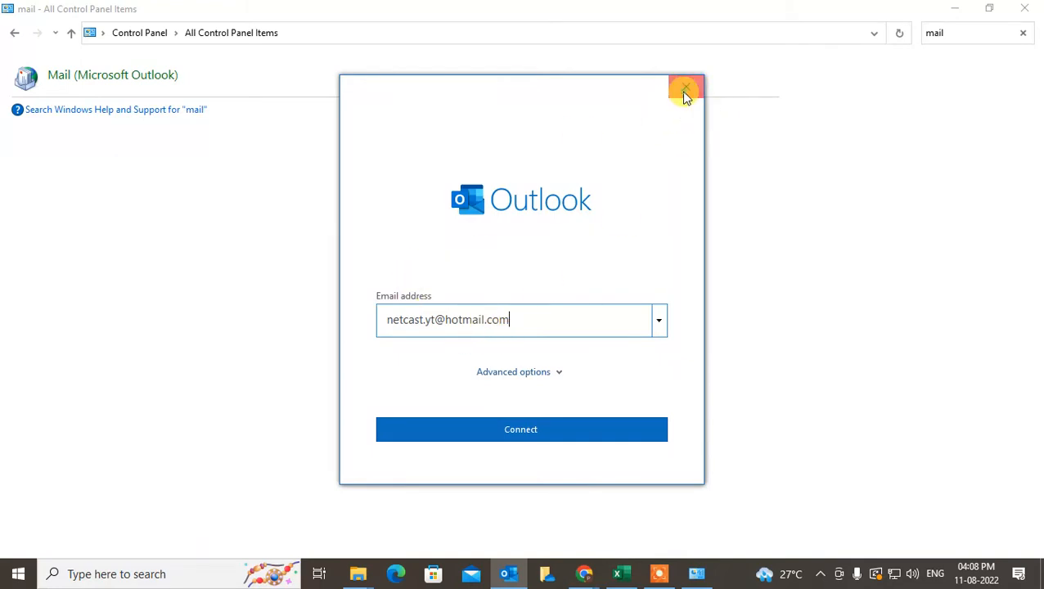
Dismiss the account setup window and close Control Panel back to the desktop.
left_click(685, 88)
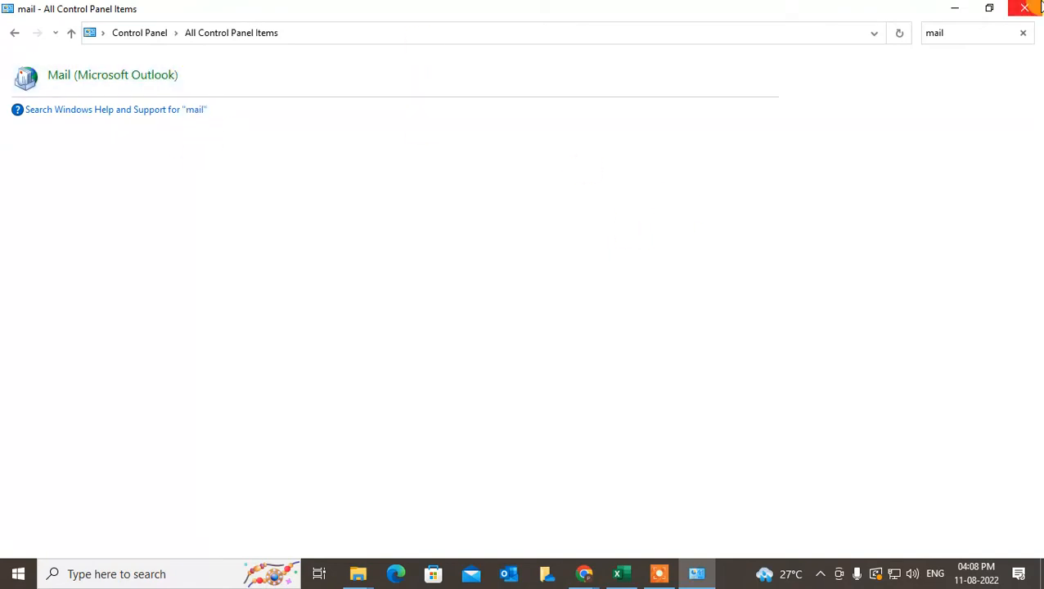
left_click(1024, 8)
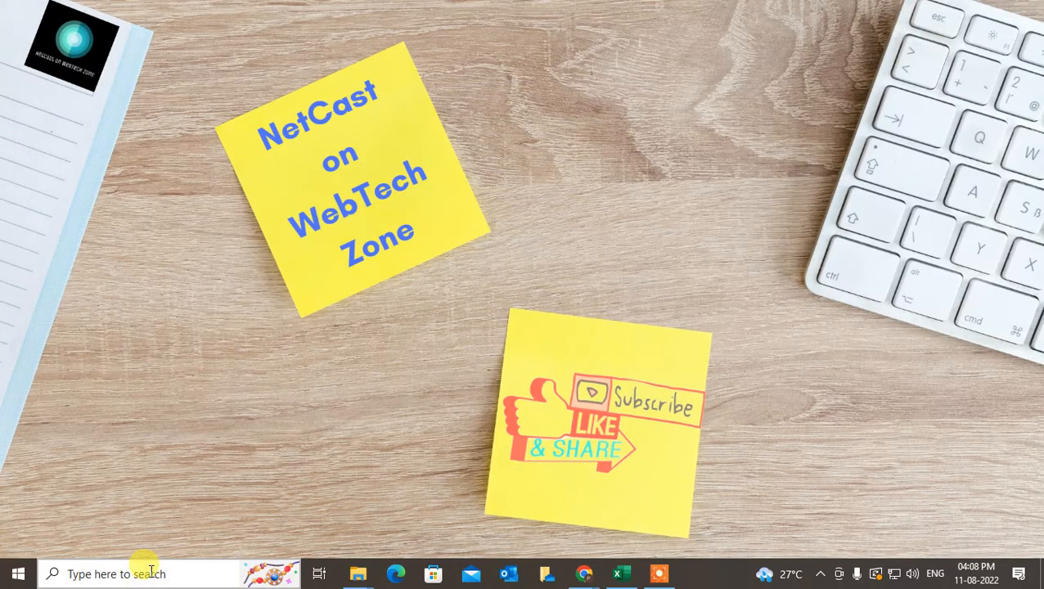
Run 'outlook /safe' to start Outlook in safe mode with the profile prompt.
type("run")
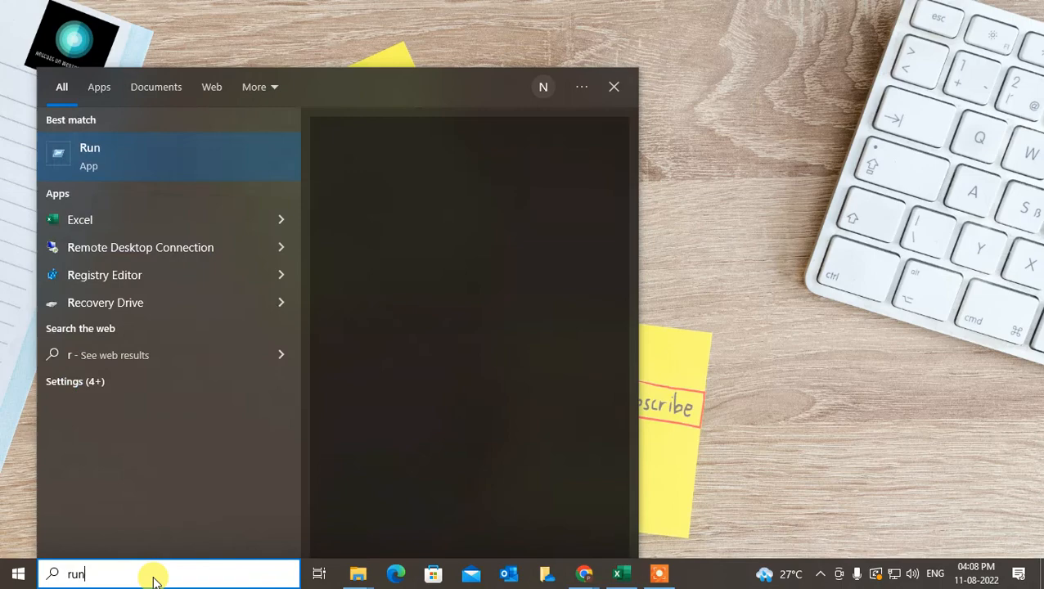
left_click(88, 155)
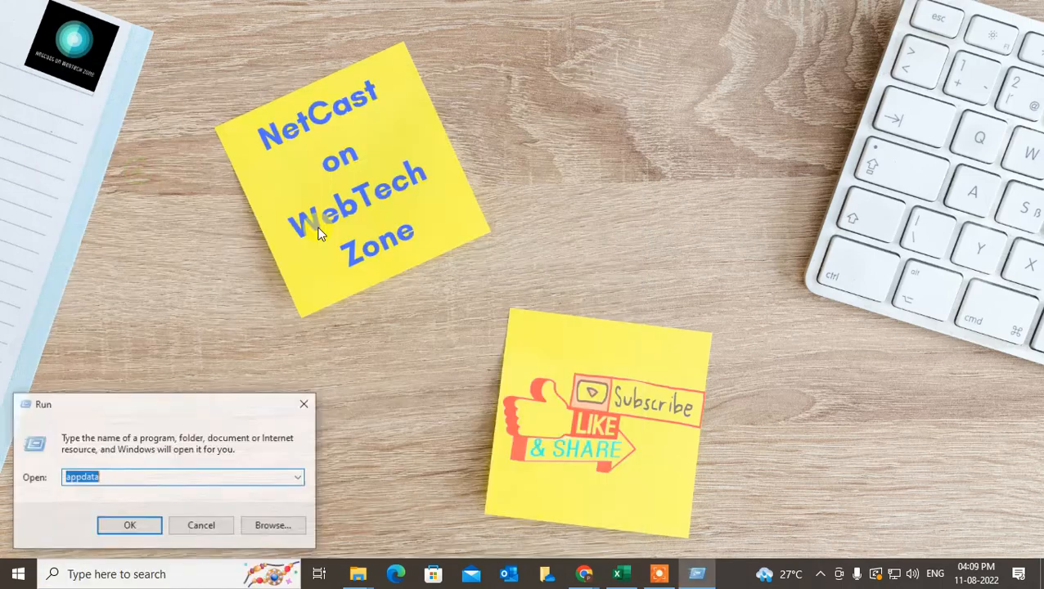
type("outlook /safe")
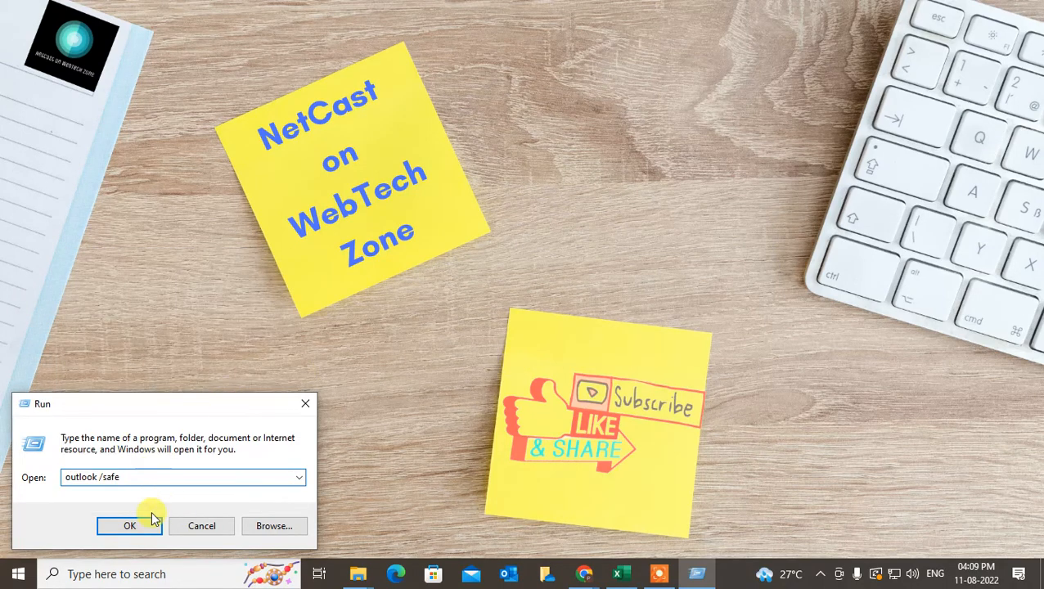
left_click(129, 525)
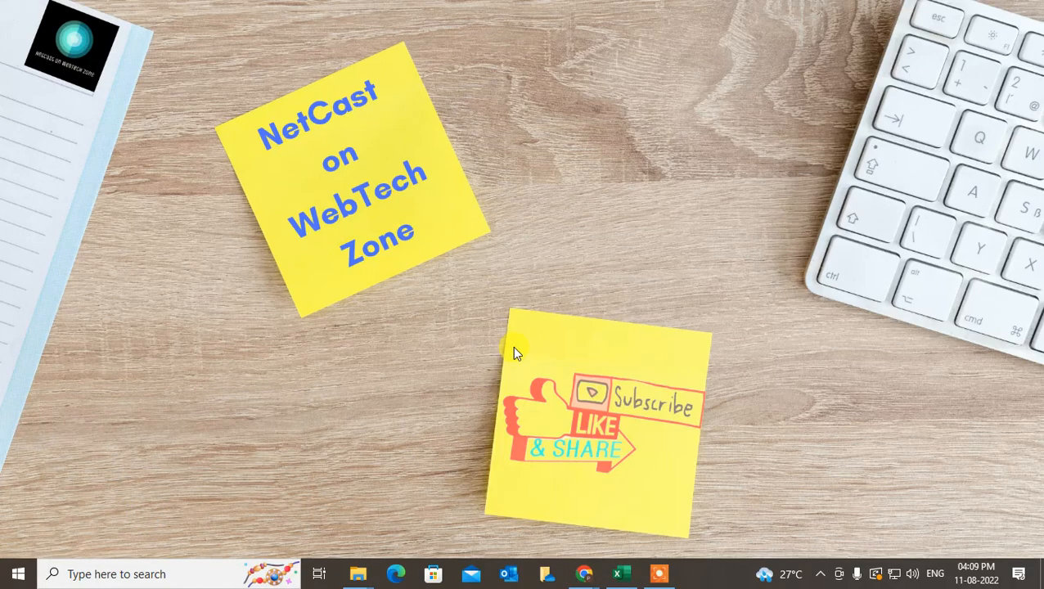
left_click(509, 573)
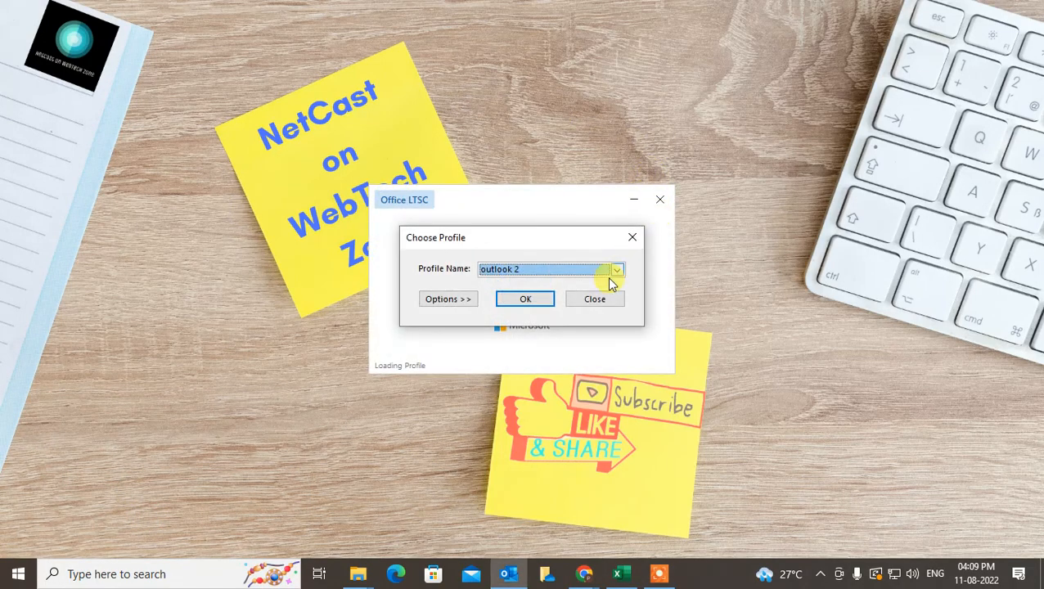
mouse_move(449, 298)
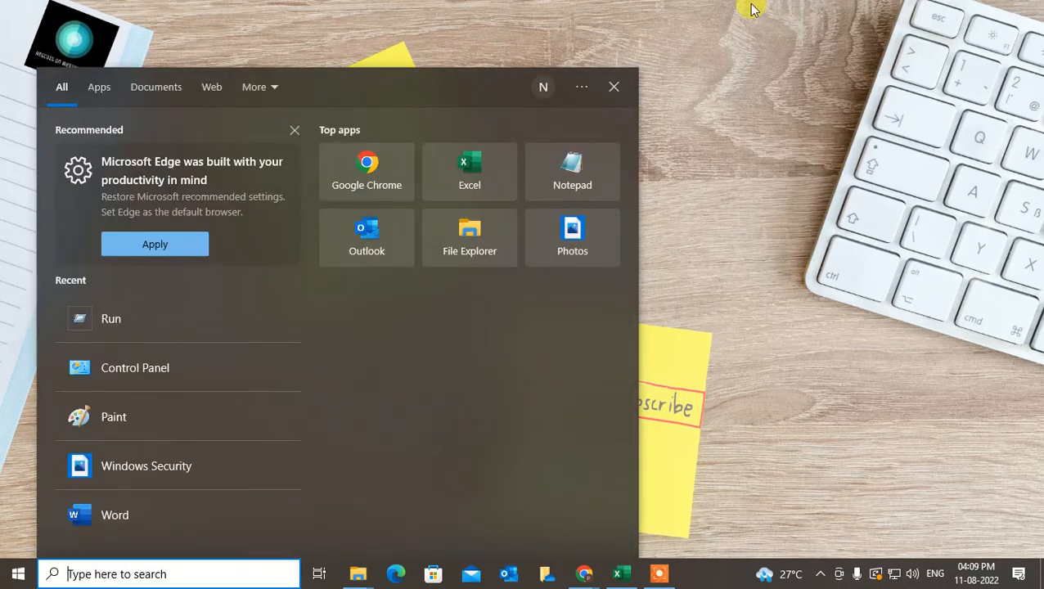
Reopen Run with 'outlook' showing earlier /safe, /cleanviews and /resetfoldernames commands.
type("ru")
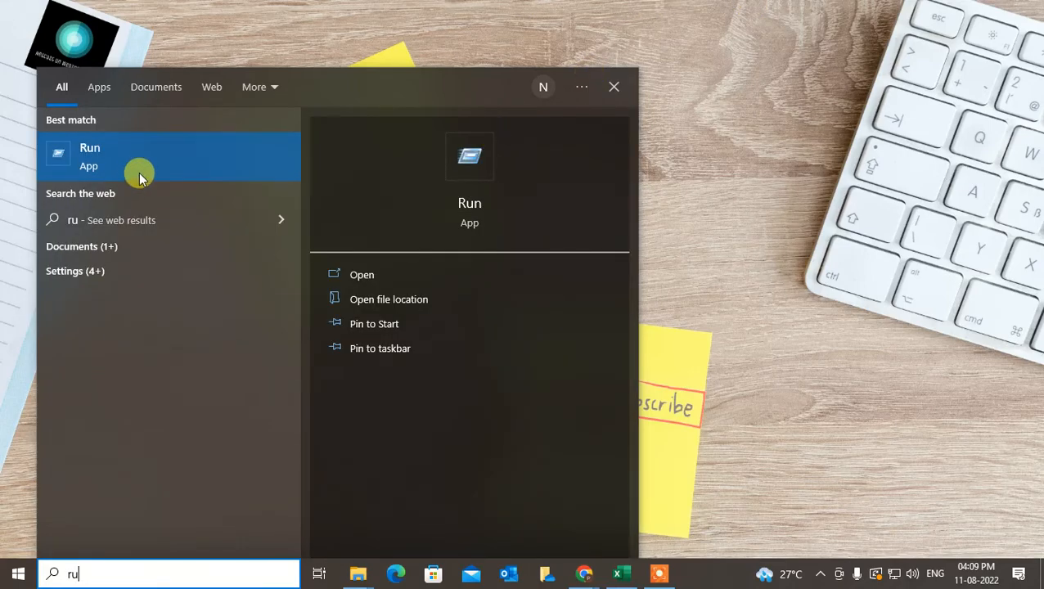
left_click(361, 275)
type("outlook")
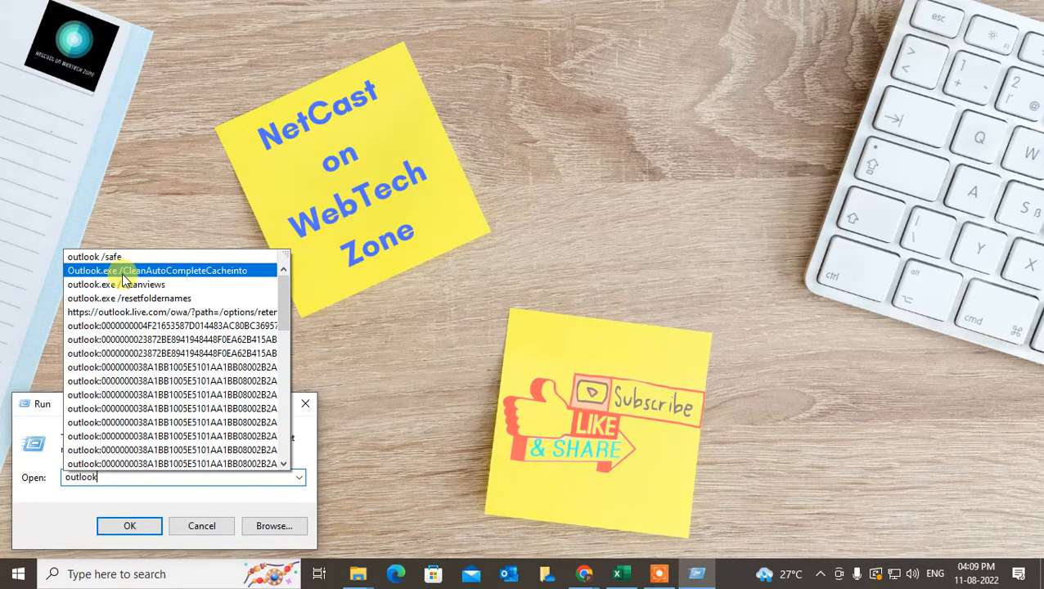
mouse_move(232, 277)
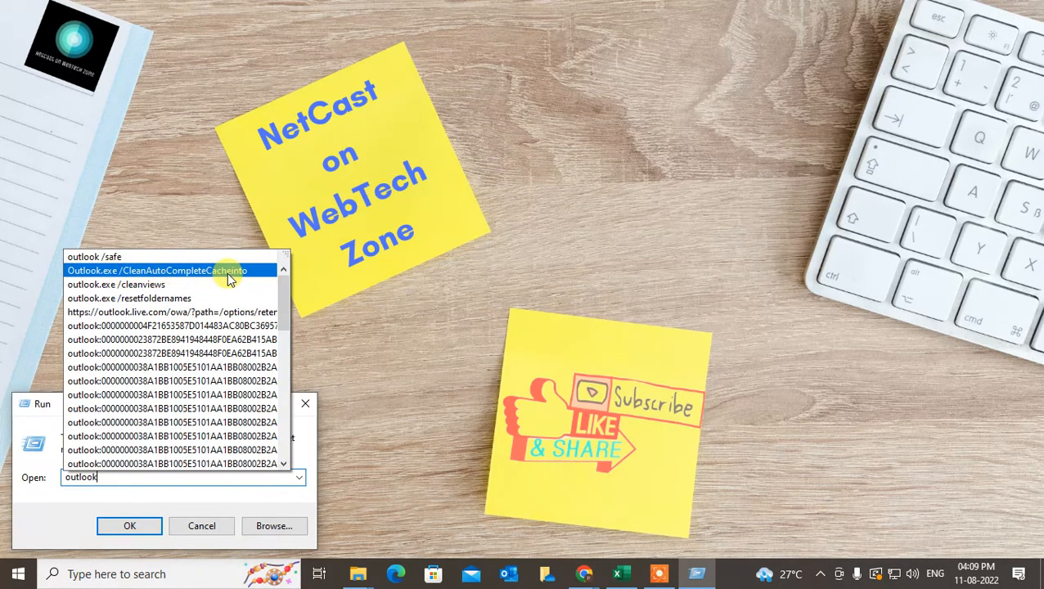
mouse_move(216, 278)
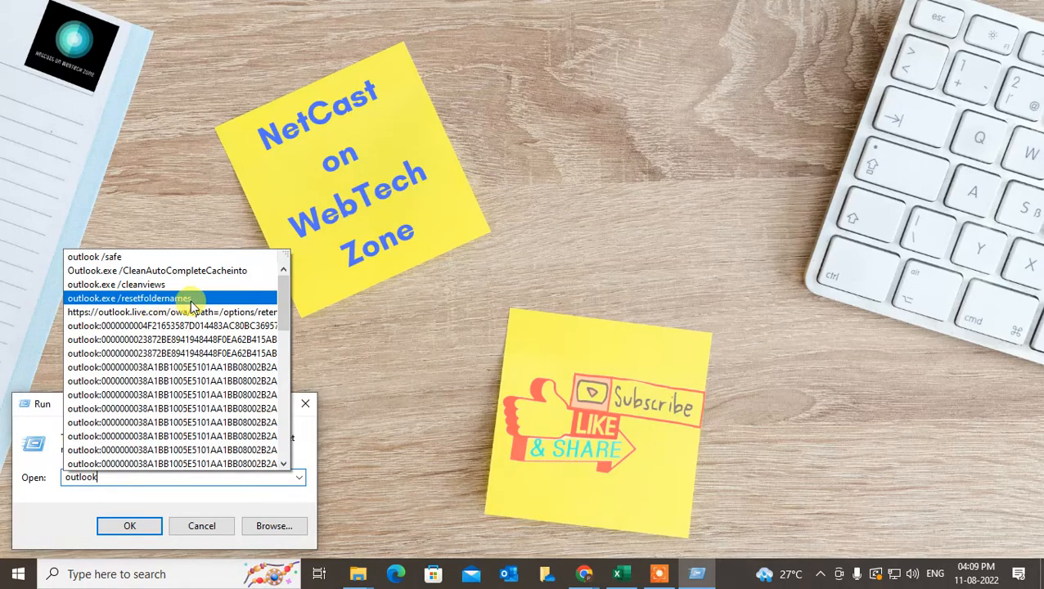
mouse_move(146, 298)
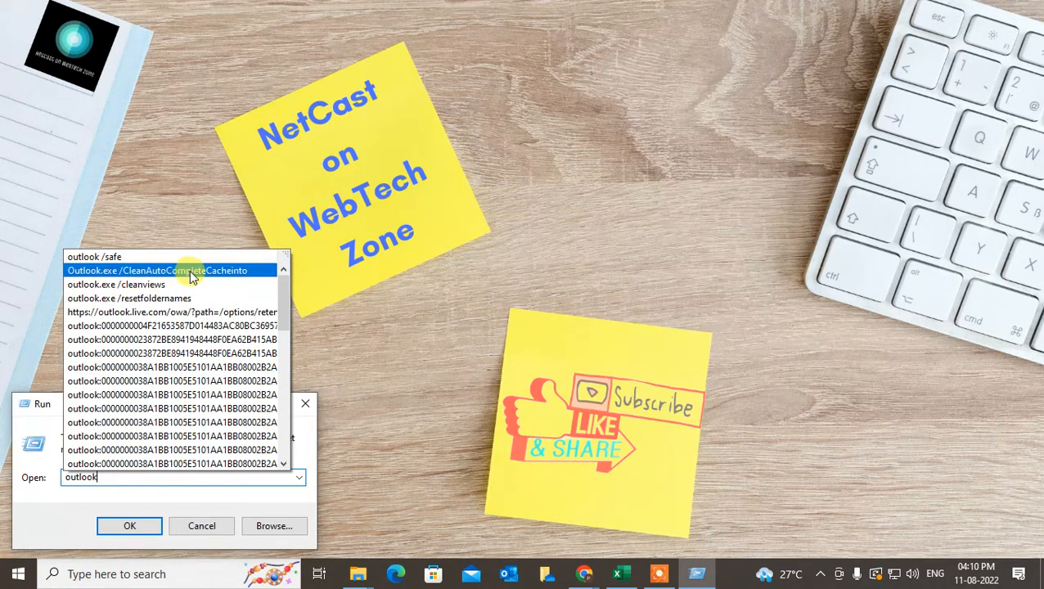
mouse_move(233, 282)
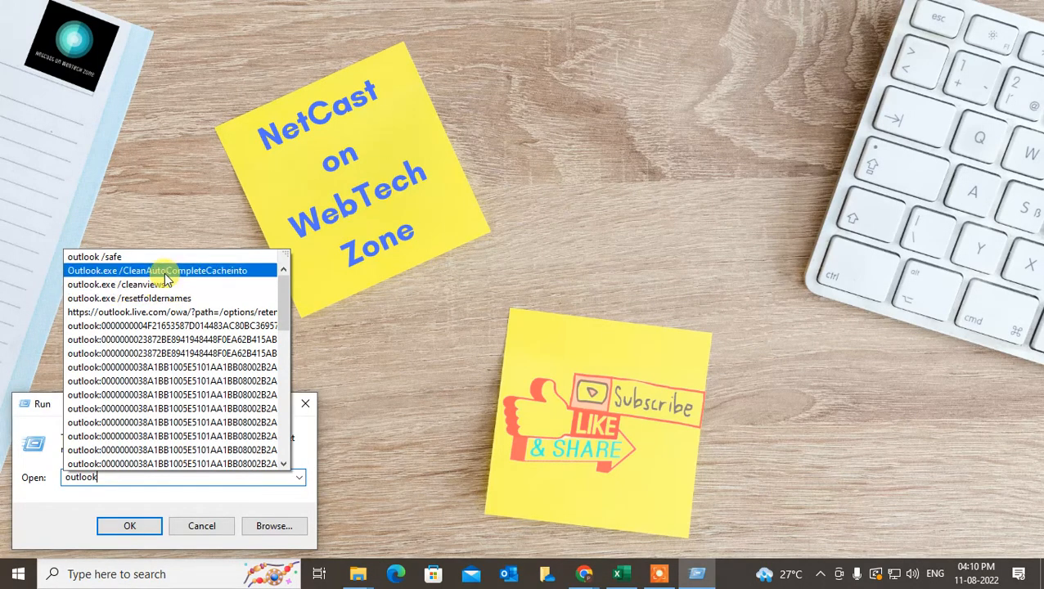
mouse_move(164, 270)
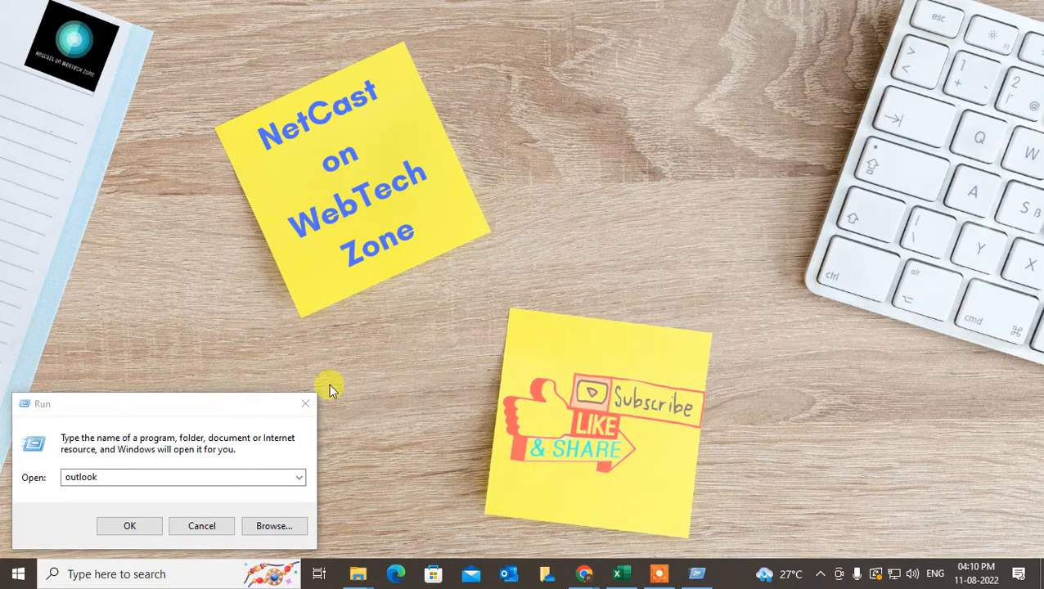
Cancel the Run dialog with 'outlook' typed, returning to the Windows desktop.
left_click(201, 527)
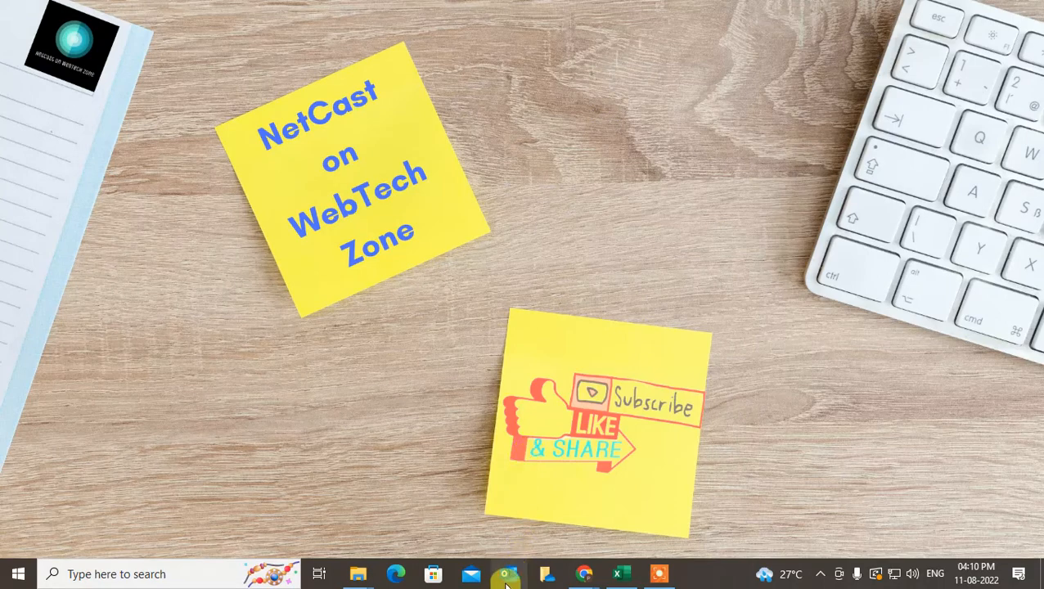
mouse_move(717, 204)
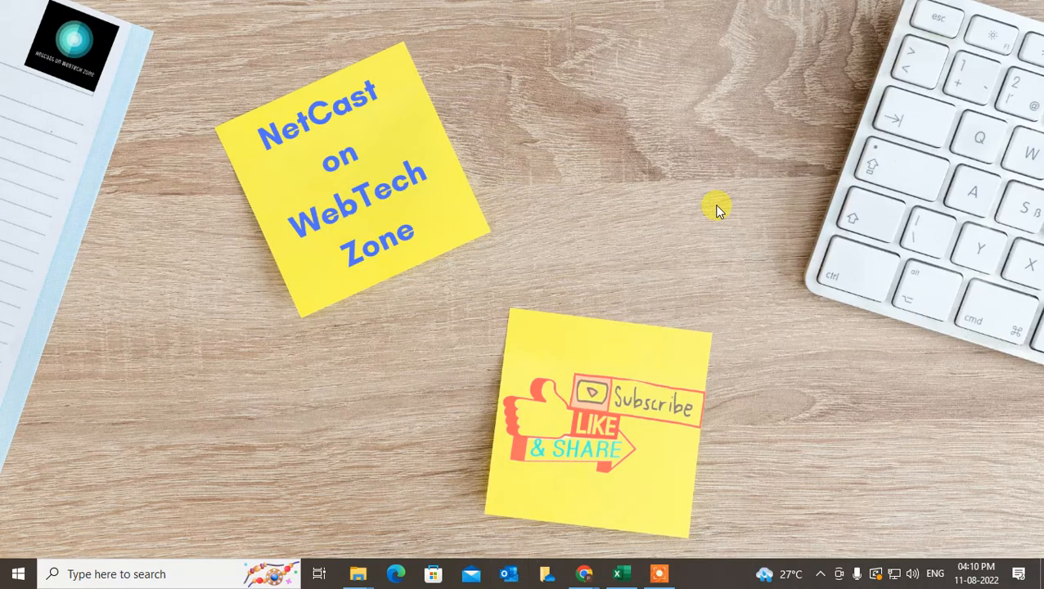